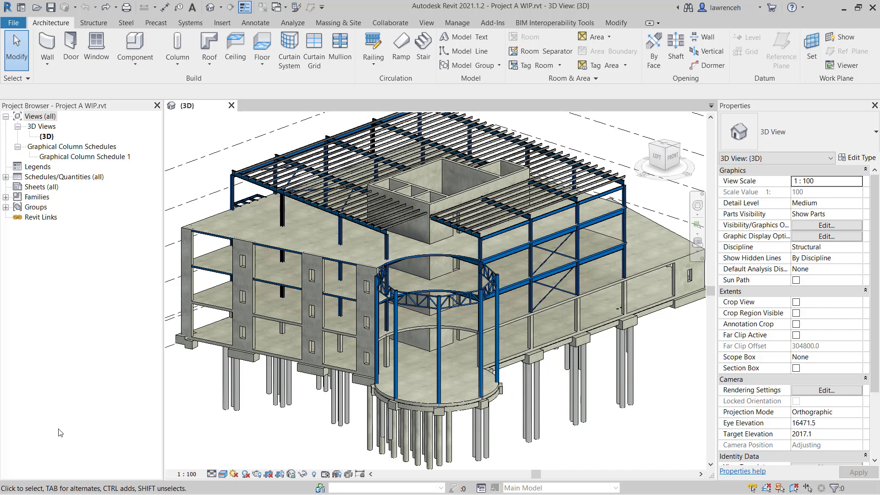
mouse_move(302, 157)
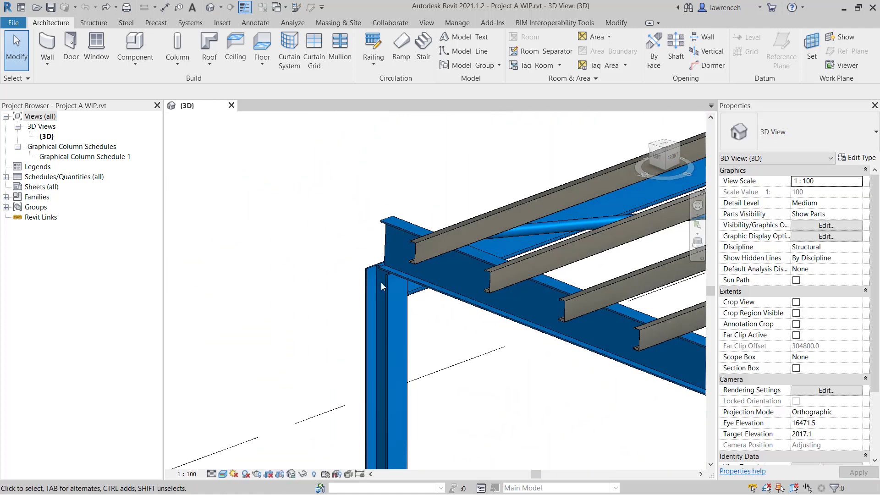
mouse_move(349, 254)
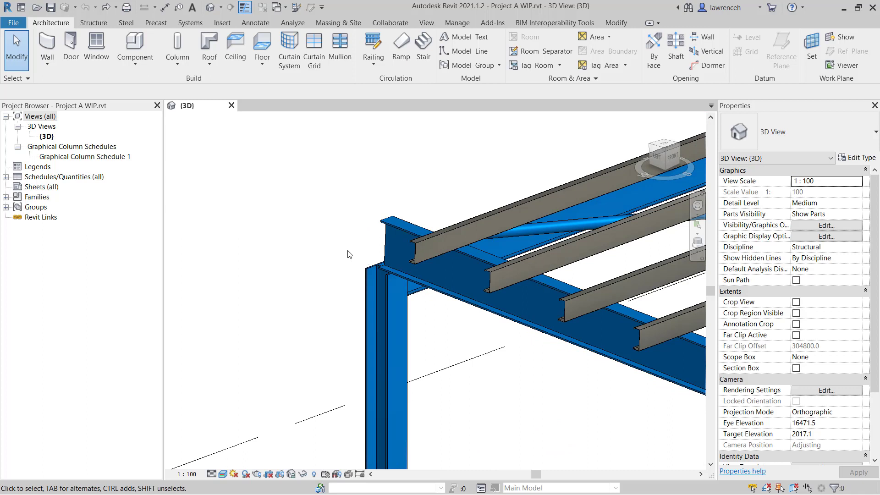
mouse_move(320, 247)
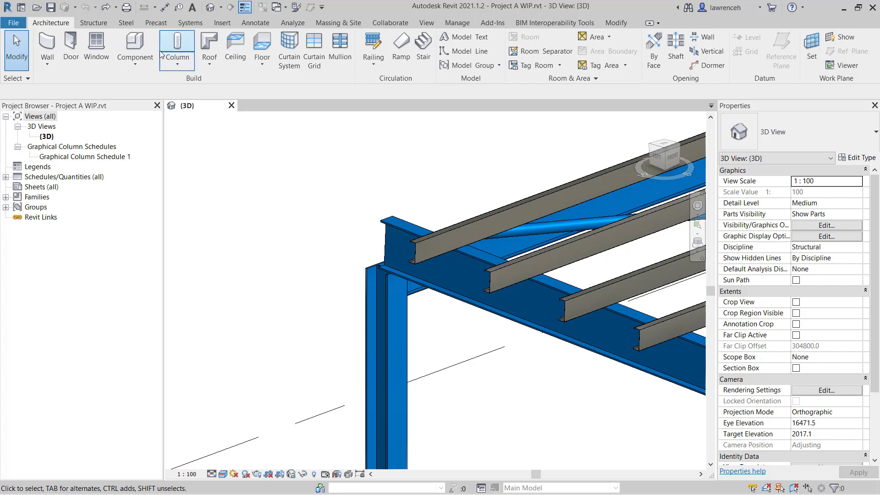
Bring up Structural Connection Settings filtered to the Column - Beam group
left_click(126, 22)
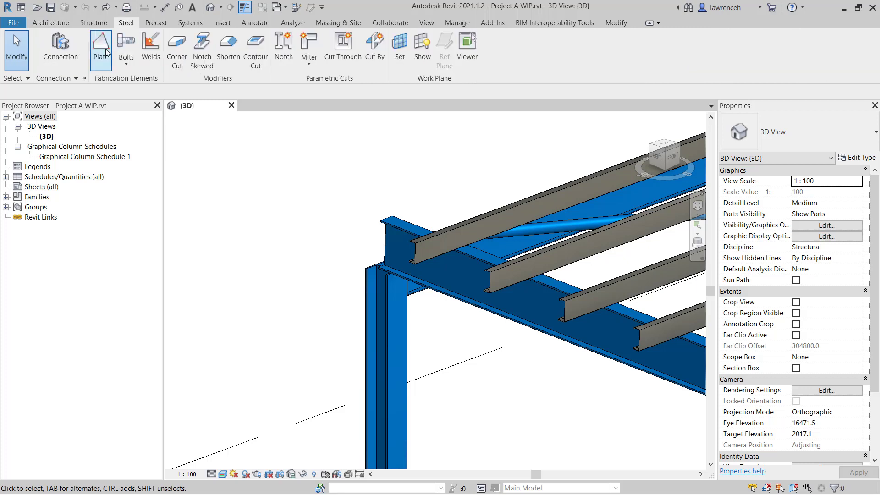
mouse_move(84, 79)
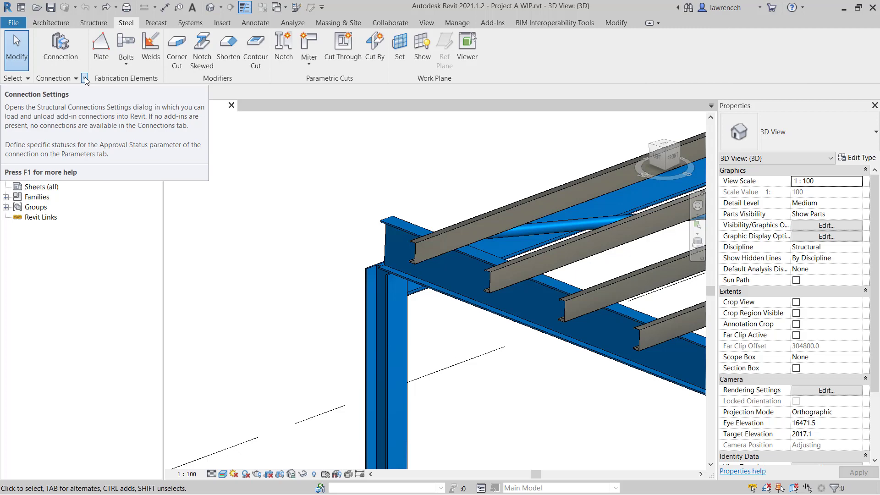
left_click(84, 78)
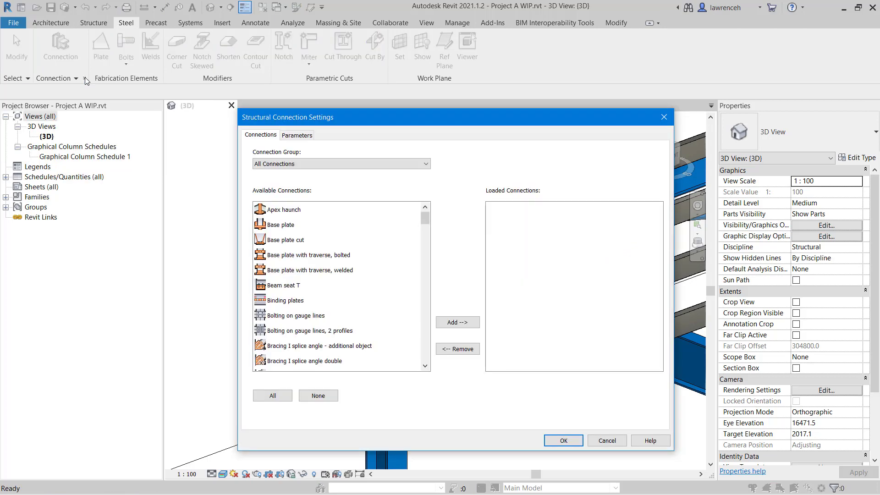
mouse_move(461, 239)
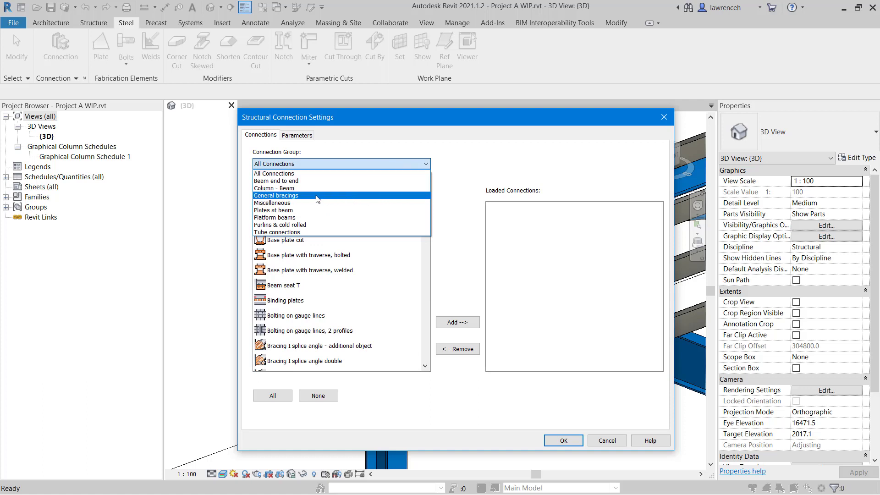
left_click(275, 188)
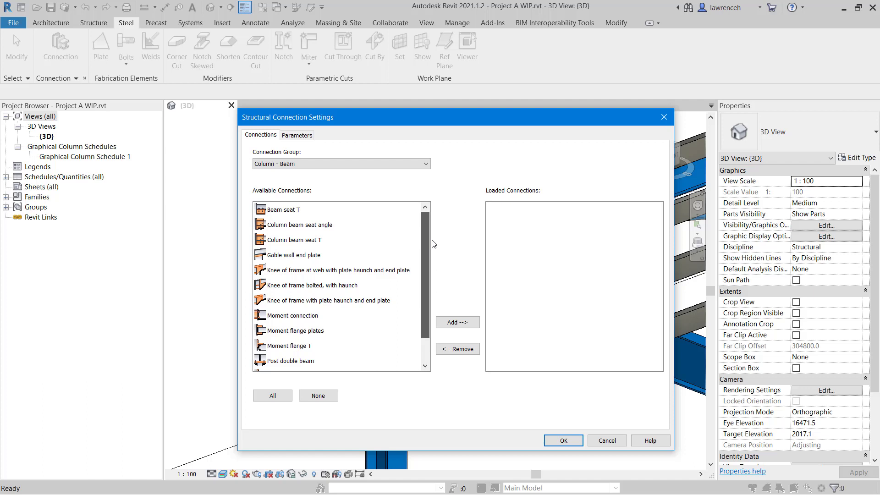
Add 'Knee of frame bolted, with haunch' to the project's loaded connections
scroll("down", 3)
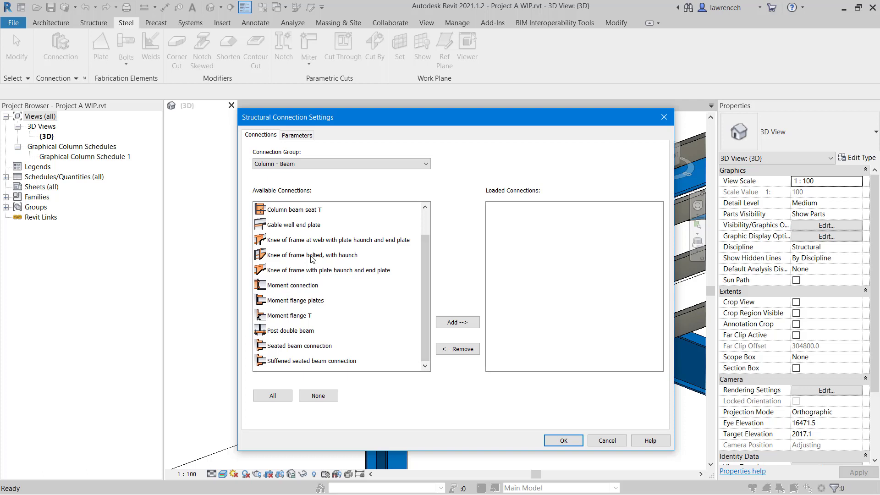
left_click(312, 255)
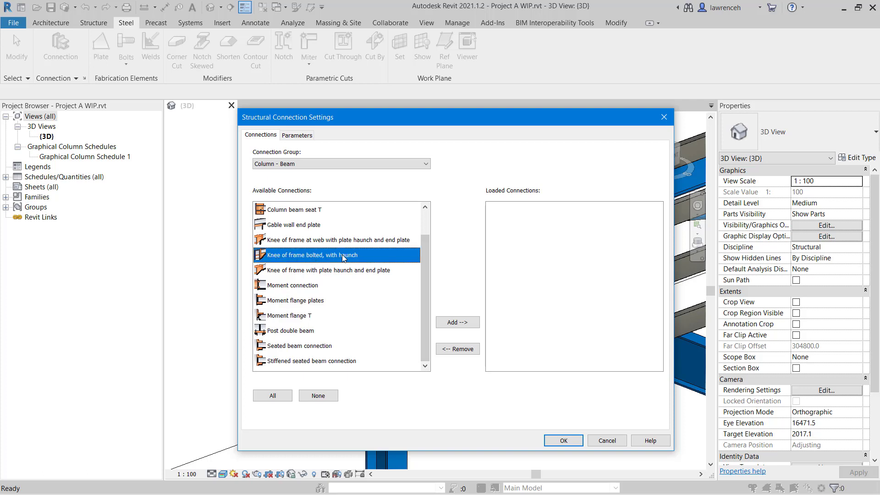
left_click(456, 322)
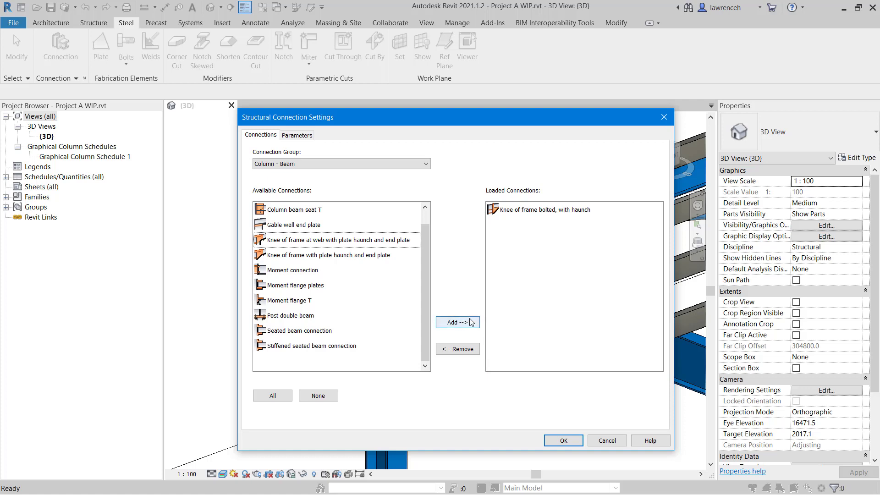
mouse_move(571, 192)
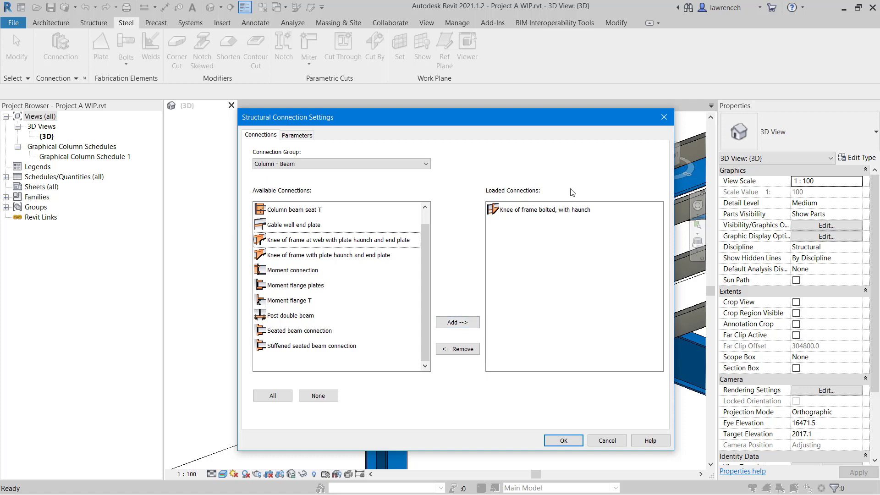
mouse_move(563, 440)
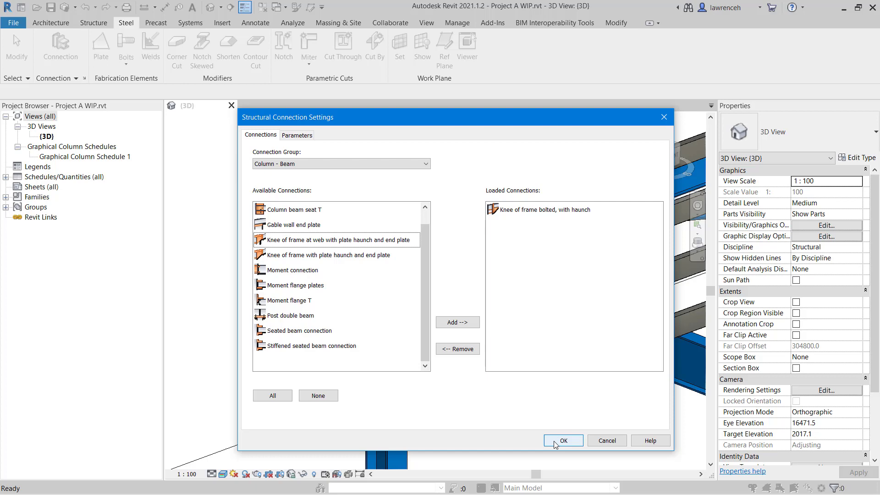
Close the settings and show the 3D view at Fine detail level
left_click(563, 440)
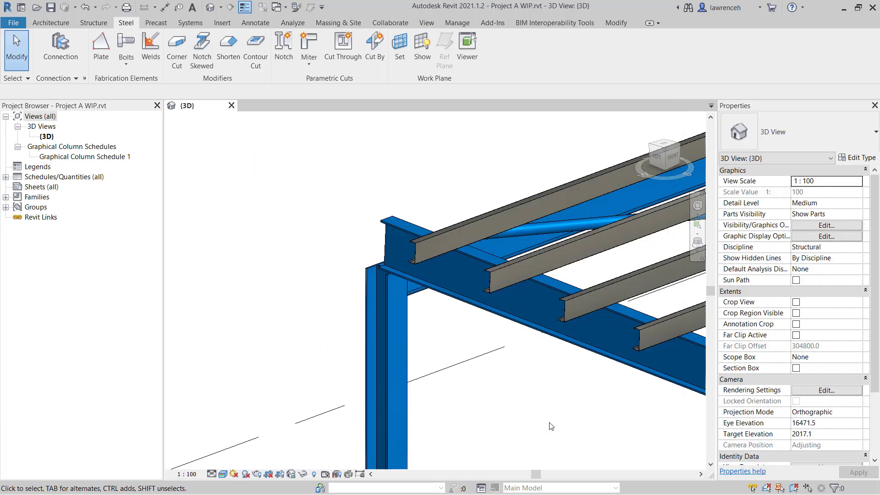
mouse_move(550, 424)
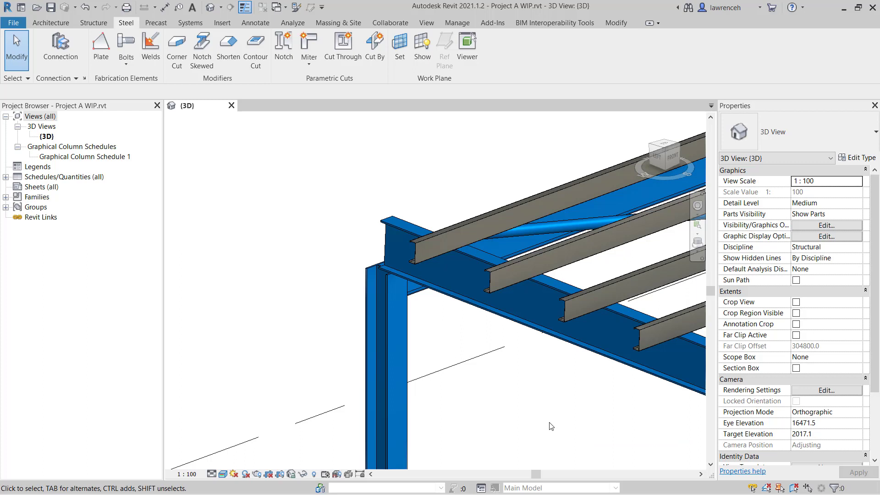
mouse_move(288, 439)
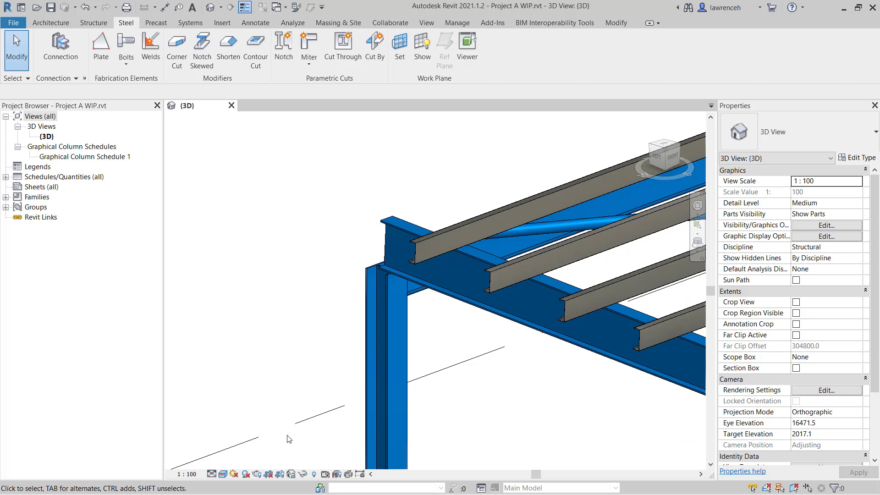
left_click(212, 474)
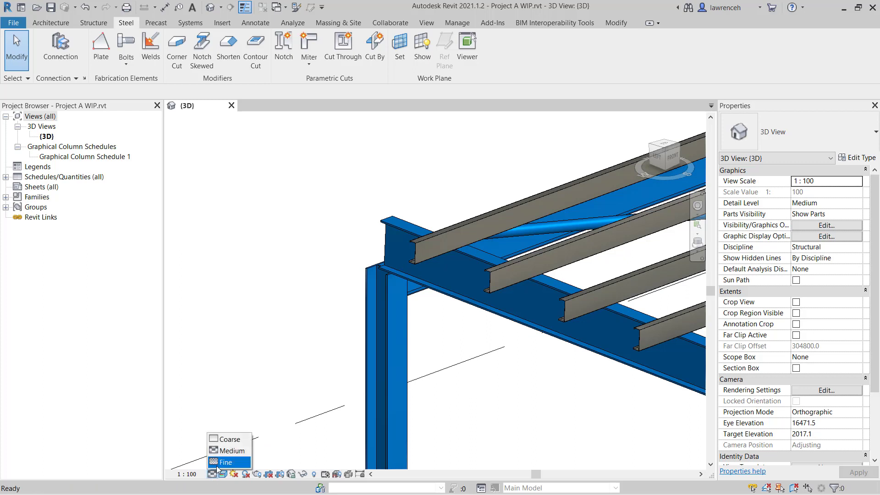
left_click(226, 461)
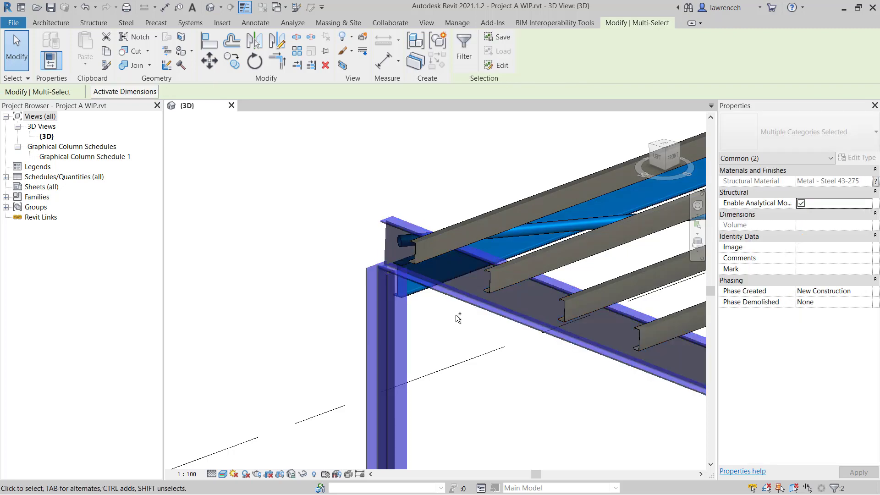
mouse_move(175, 123)
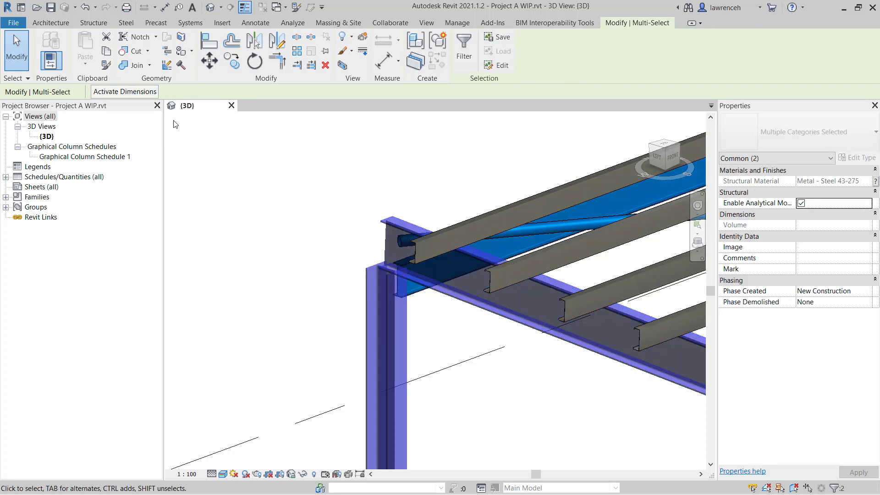
Join the column and rafter with a Knee of frame bolted, with haunch connection
left_click(125, 22)
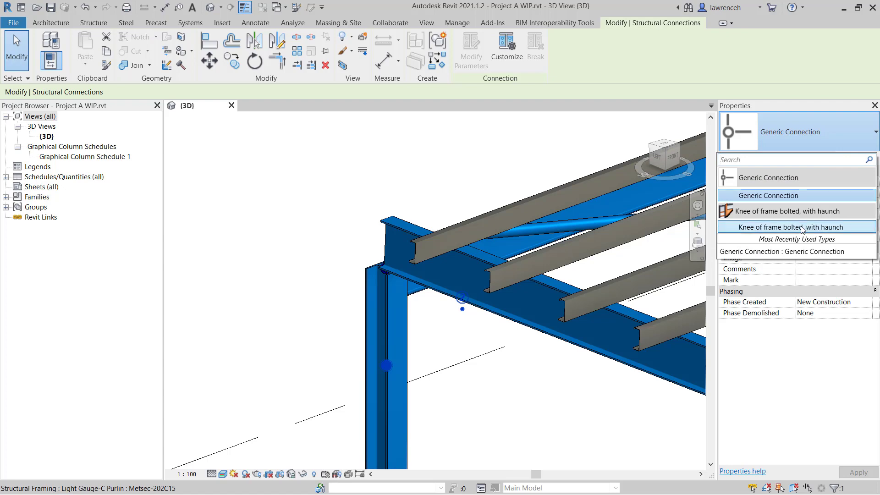
left_click(791, 226)
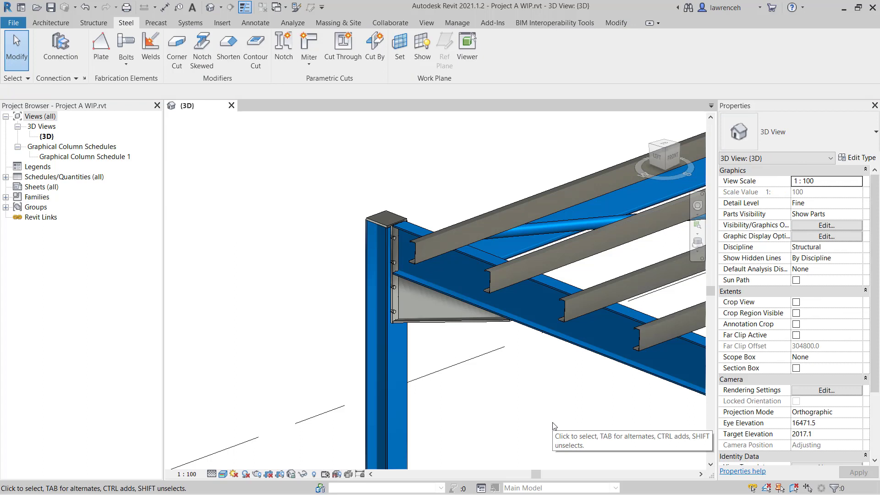
mouse_move(553, 426)
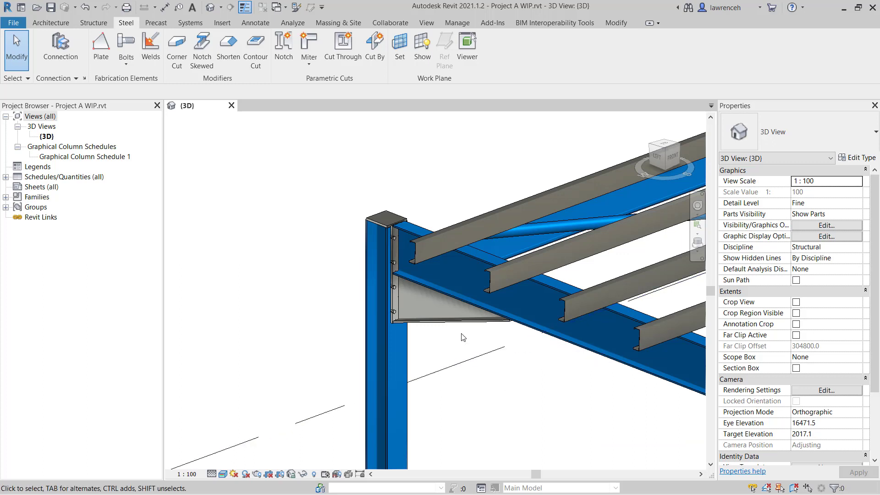
mouse_move(463, 325)
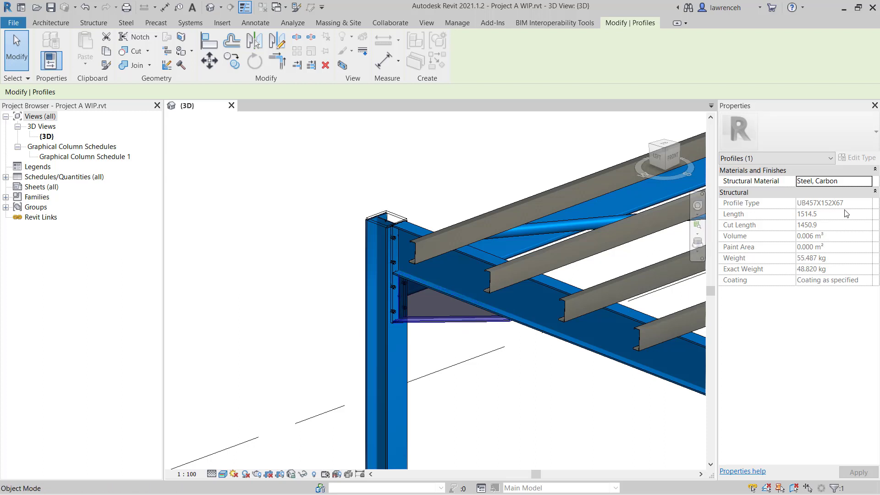
mouse_move(762, 180)
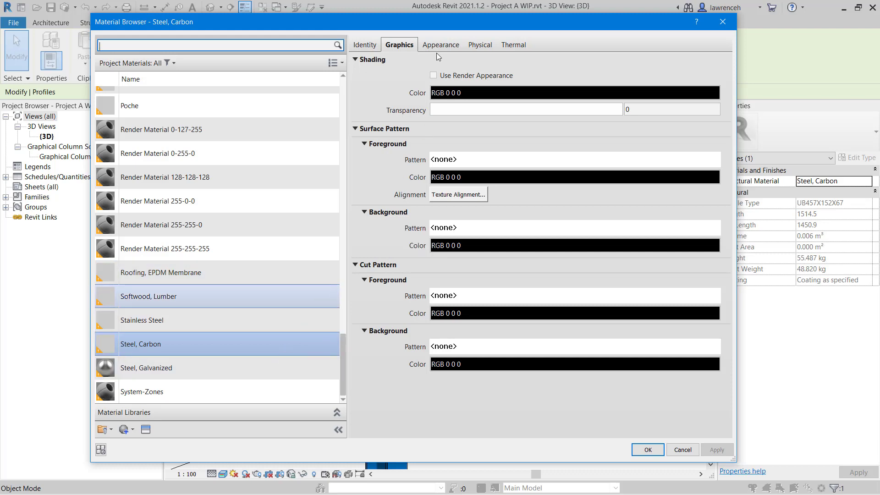
Set Steel, Carbon appearance to Anodized Aluminum with an orange tint
left_click(440, 44)
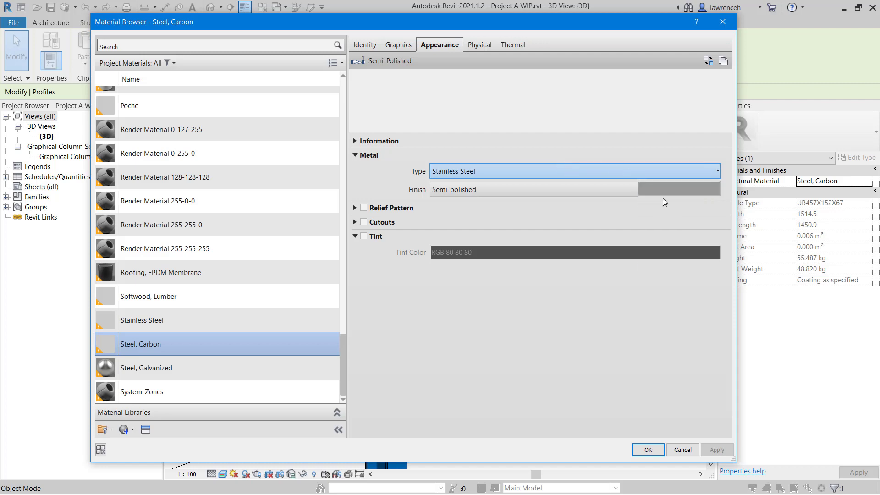
left_click(573, 172)
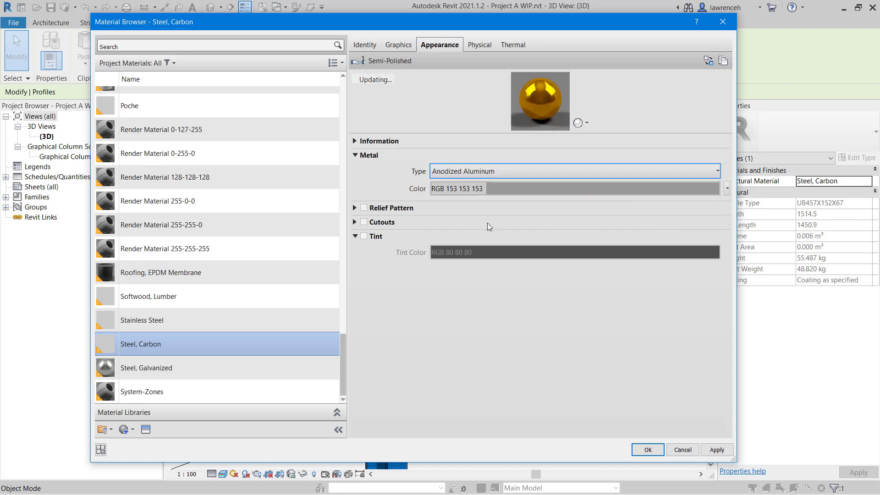
left_click(363, 235)
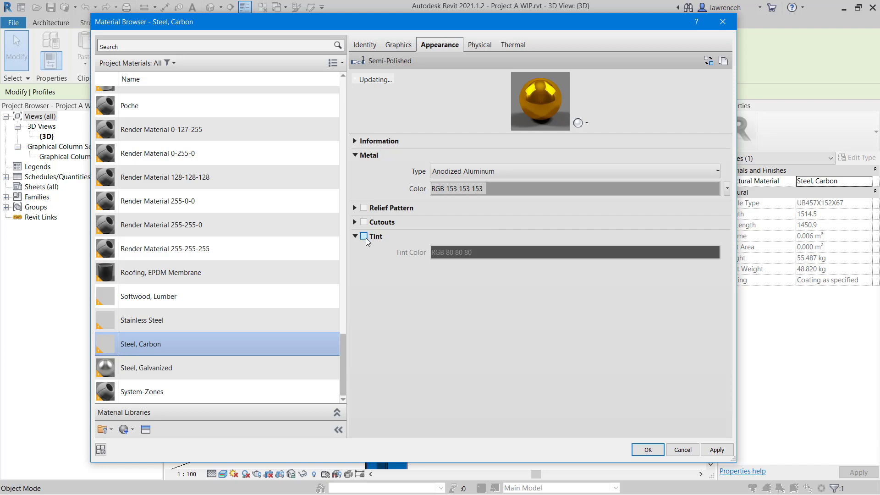
left_click(573, 252)
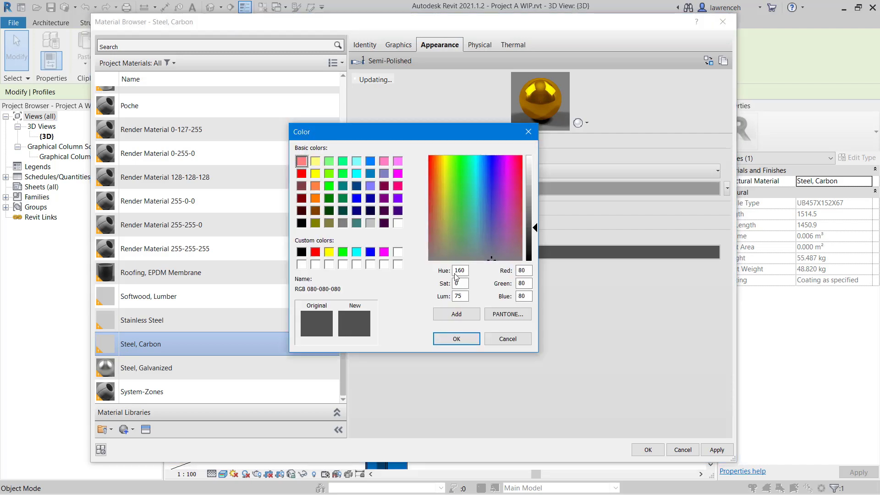
left_click(456, 338)
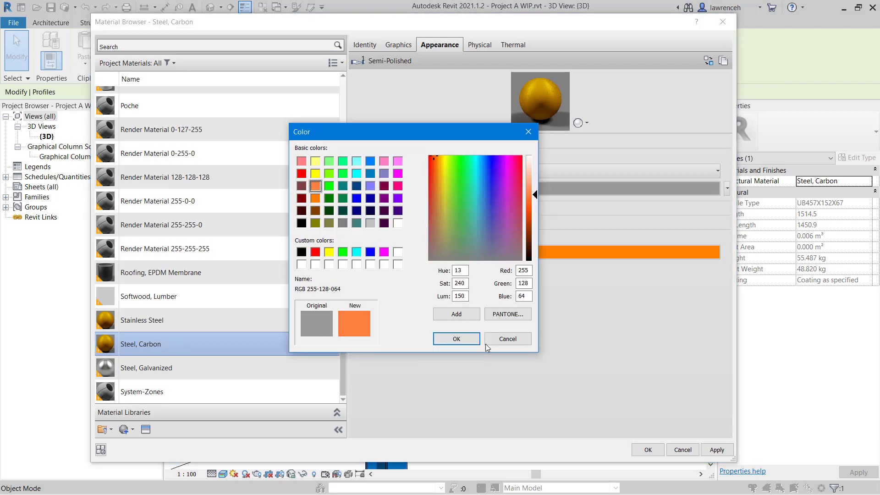
left_click(457, 338)
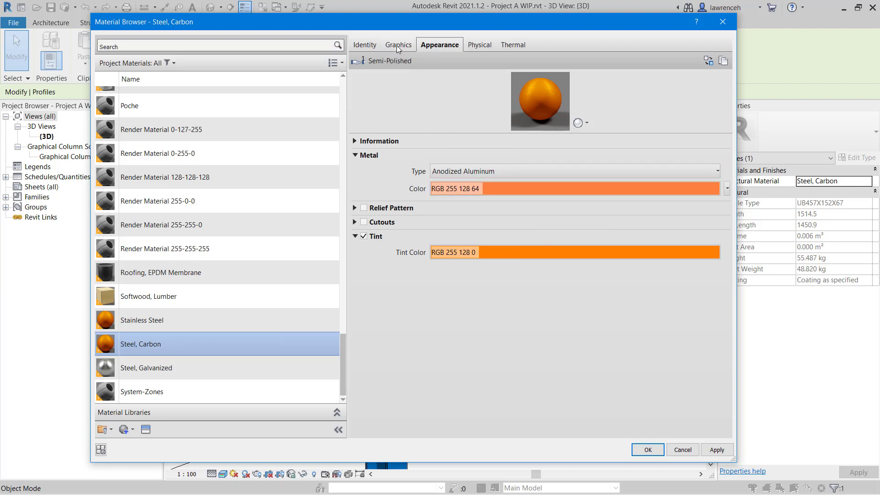
Make the shaded graphics use the render appearance and apply the material changes
left_click(399, 44)
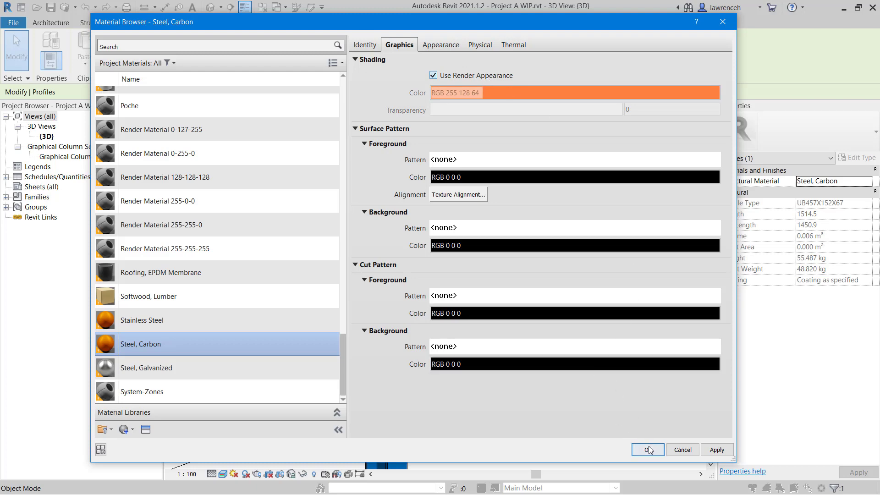
left_click(646, 449)
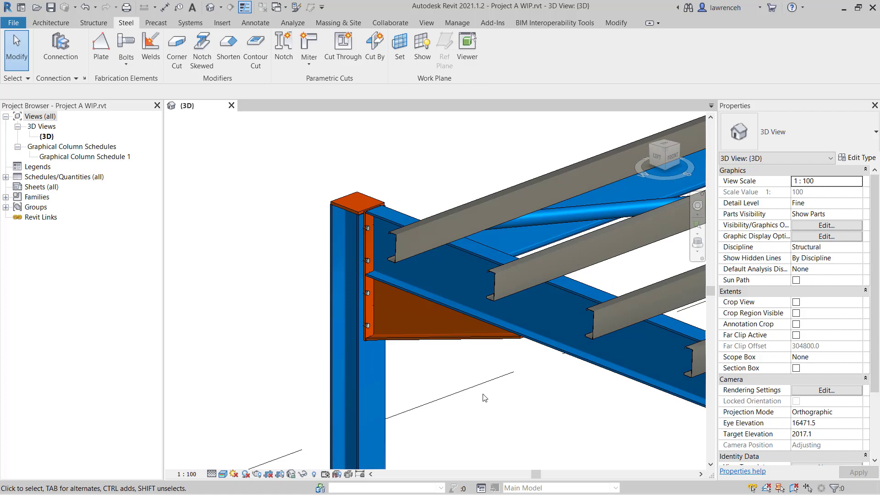
mouse_move(476, 383)
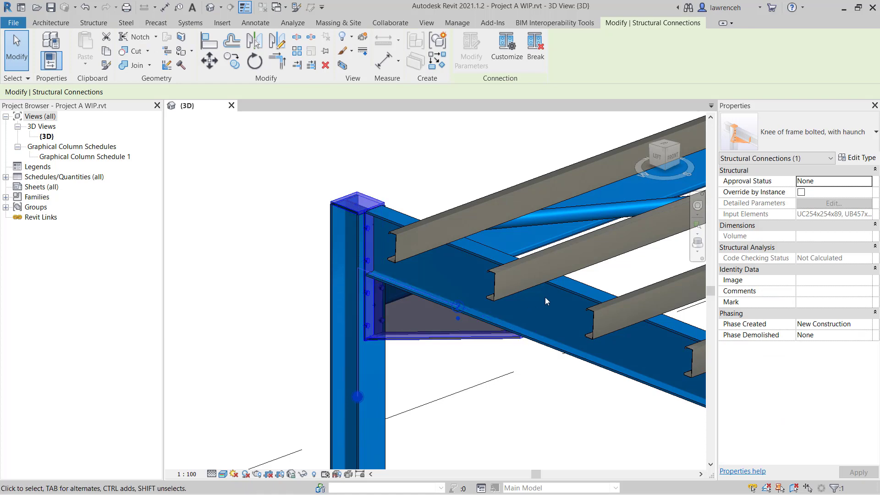
mouse_move(857, 158)
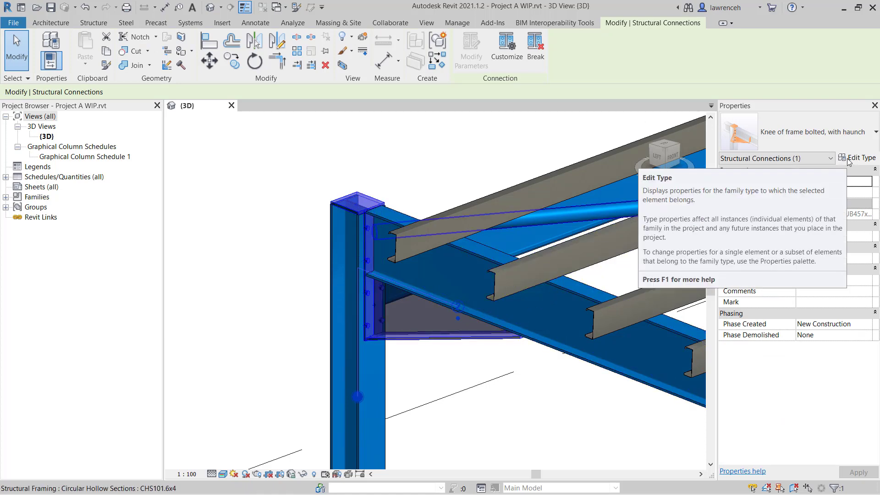
Duplicate the connection type as 'Column rafter connection' via type properties
left_click(860, 158)
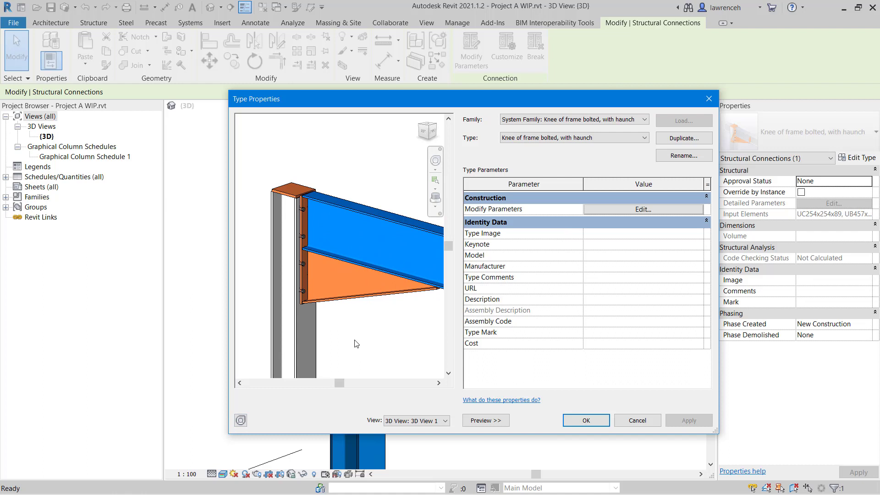
mouse_move(356, 327)
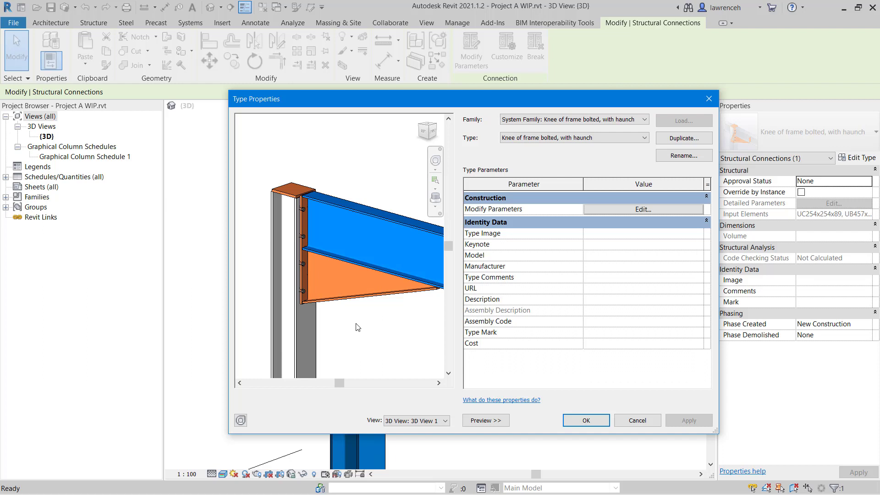
mouse_move(684, 138)
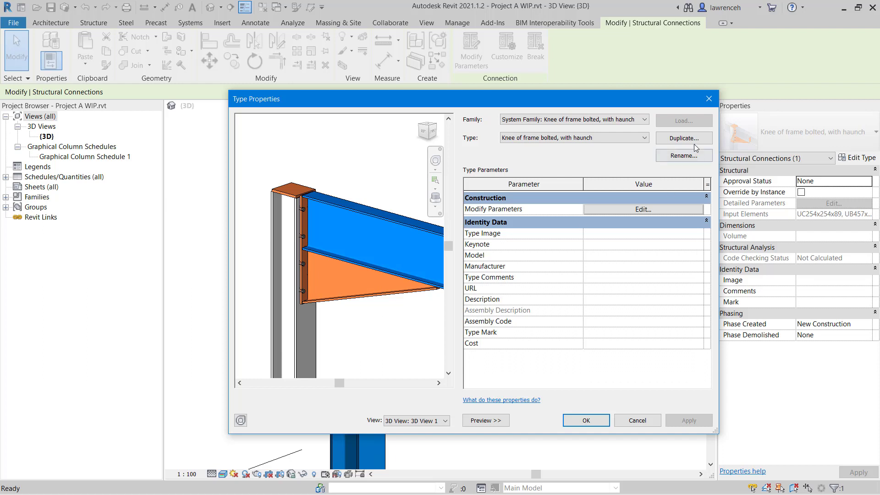
mouse_move(684, 138)
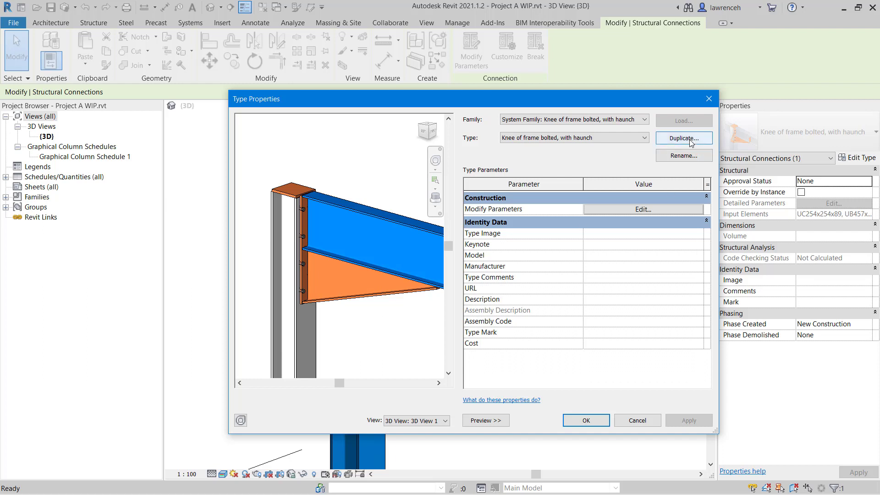
left_click(682, 138)
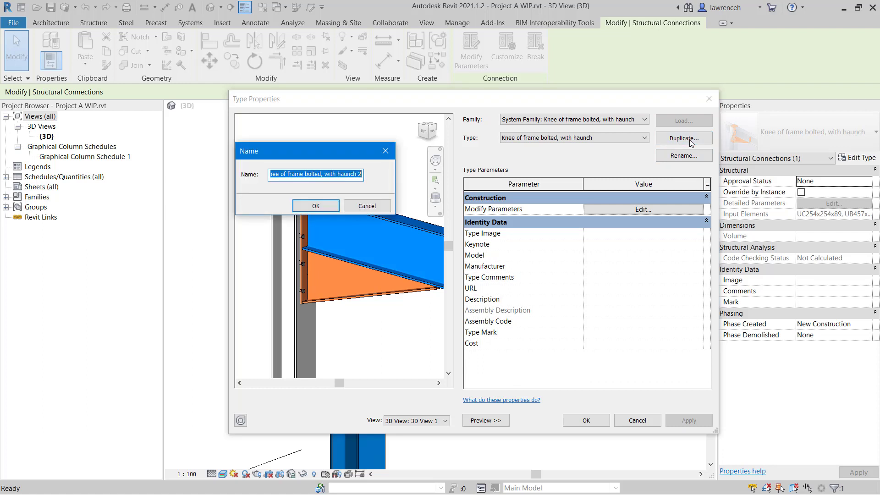
type("Column rafter connection")
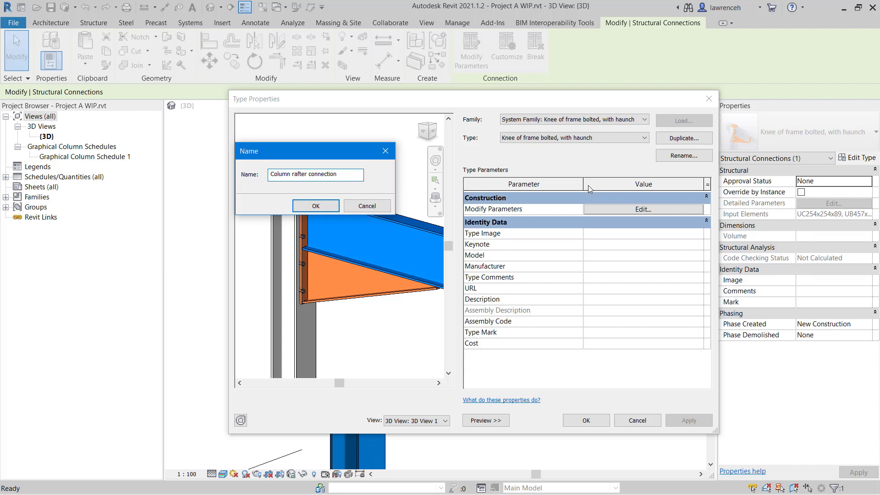
left_click(315, 205)
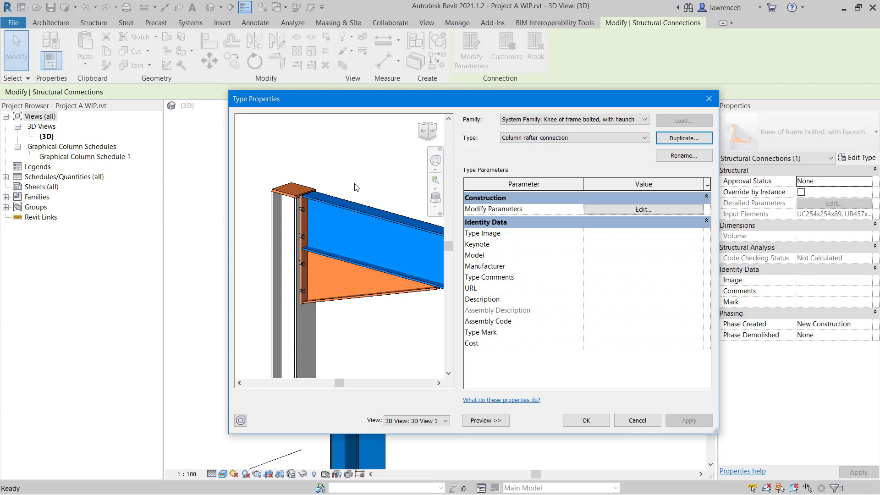
mouse_move(664, 214)
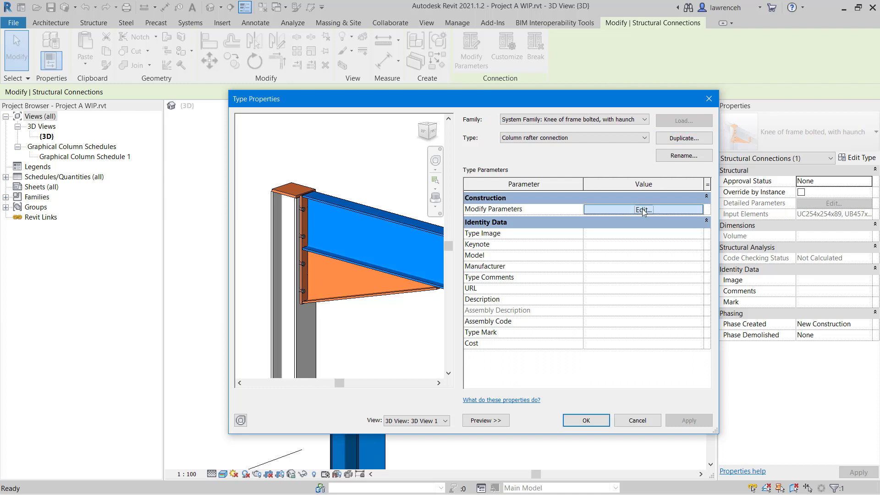
Set the rafter haunch length to 1850 and depth from rafter bottom to 400
left_click(643, 209)
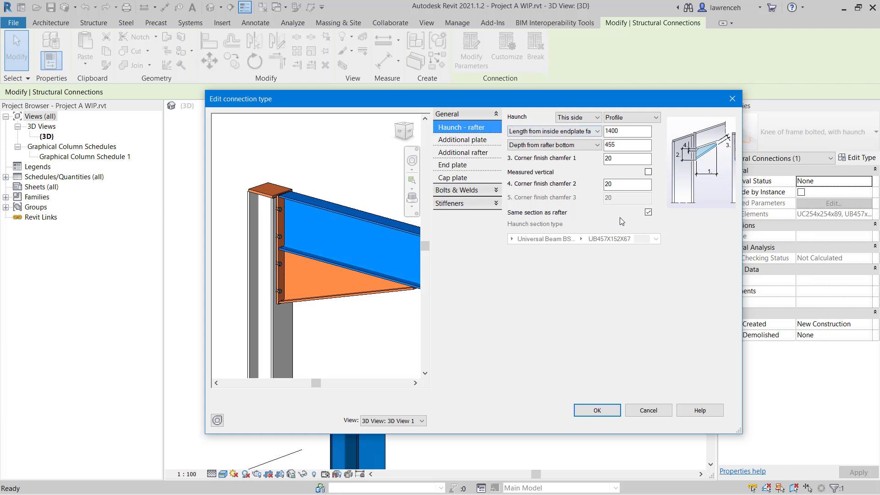
mouse_move(312, 226)
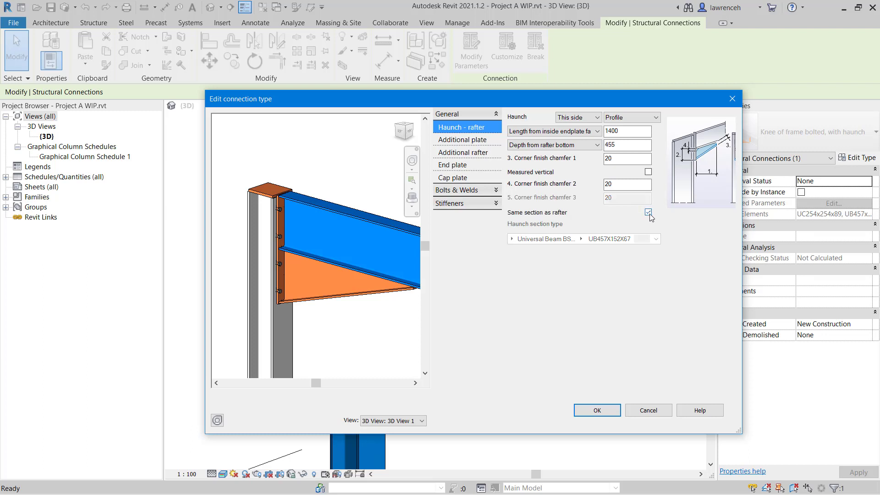
left_click(649, 211)
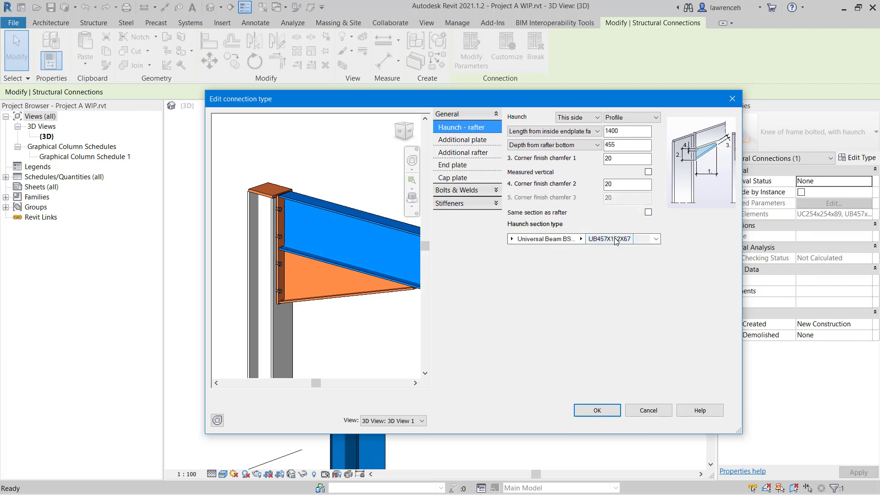
left_click(648, 211)
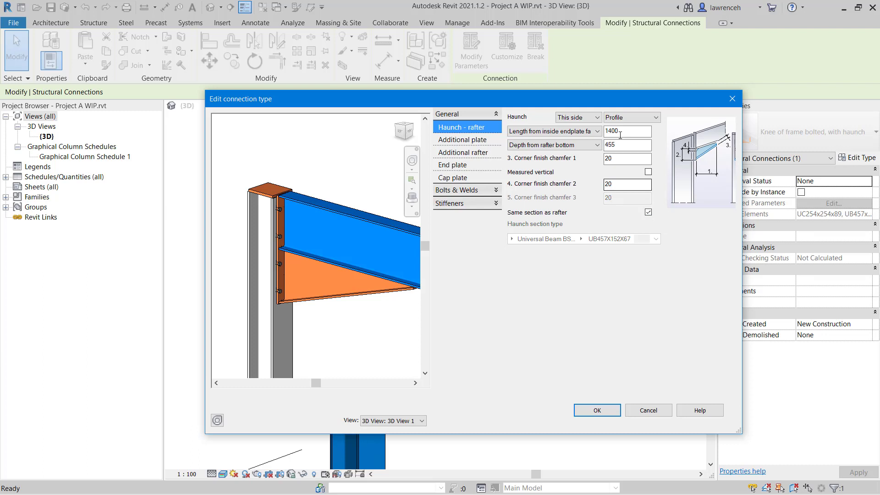
left_click(627, 131)
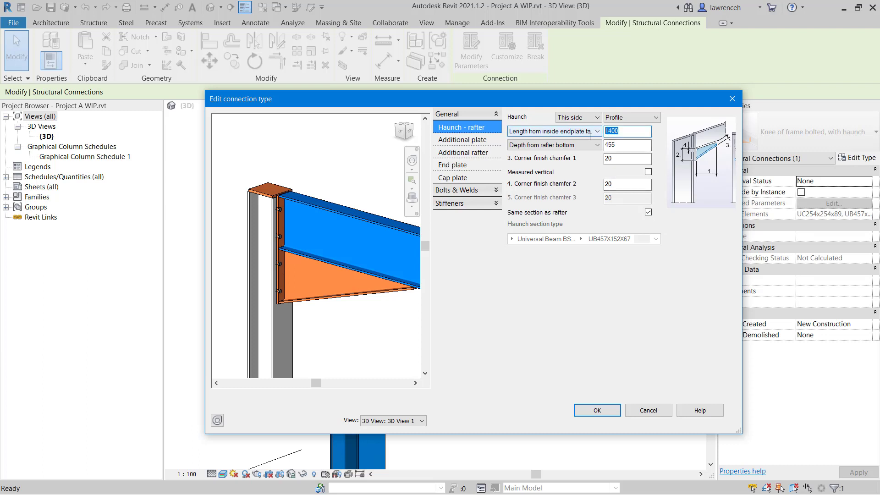
type("1850")
left_click(627, 145)
type("400")
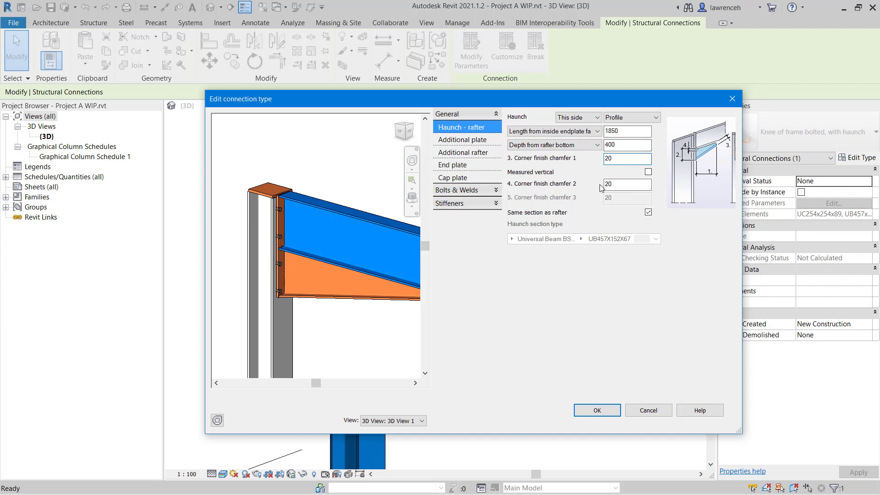
mouse_move(584, 178)
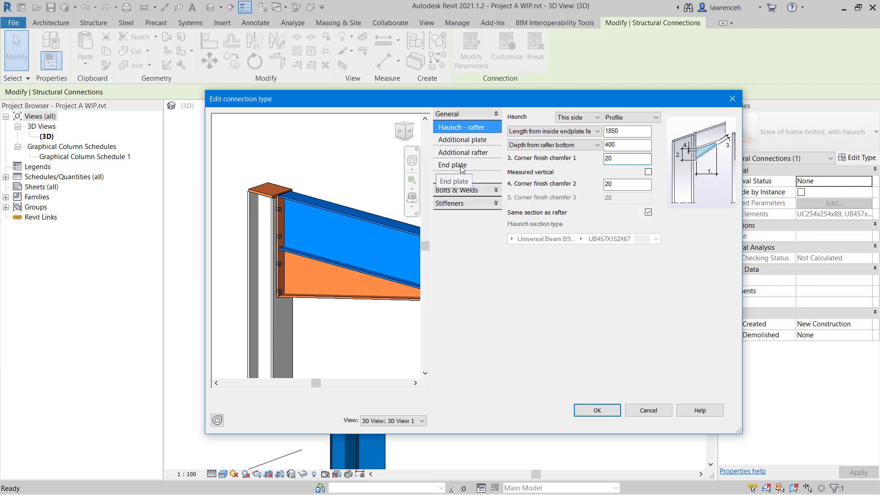
Set the end plate to project 30 at top and bottom, measured by projection
left_click(455, 164)
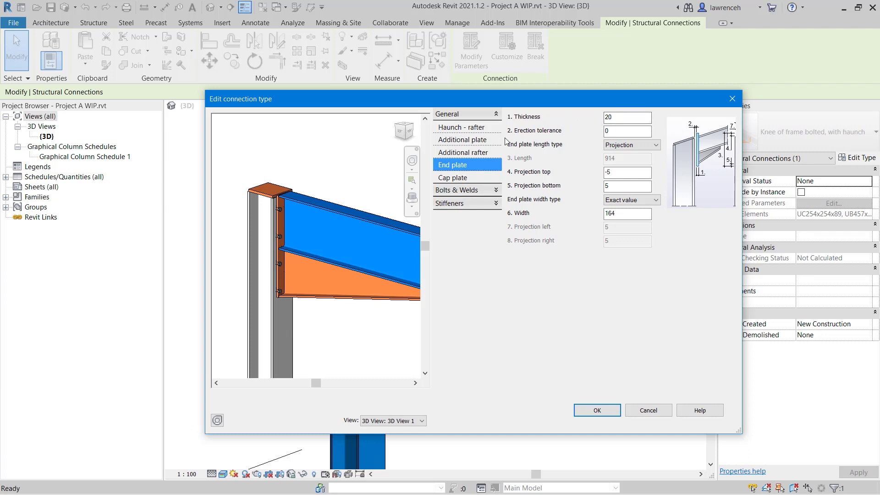
left_click(630, 145)
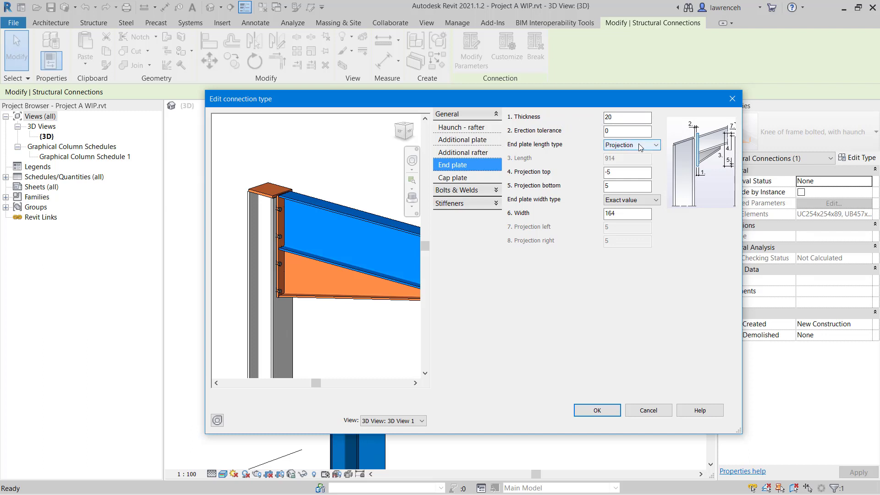
left_click(655, 145)
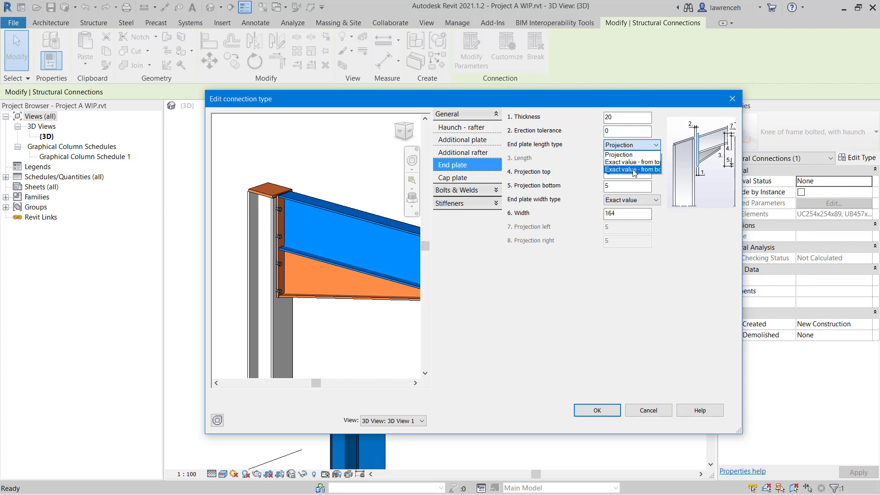
left_click(633, 169)
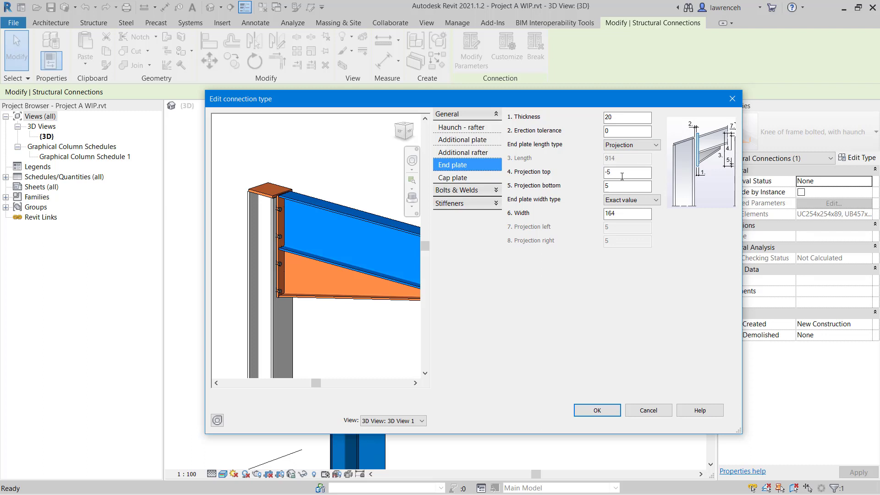
left_click(627, 173)
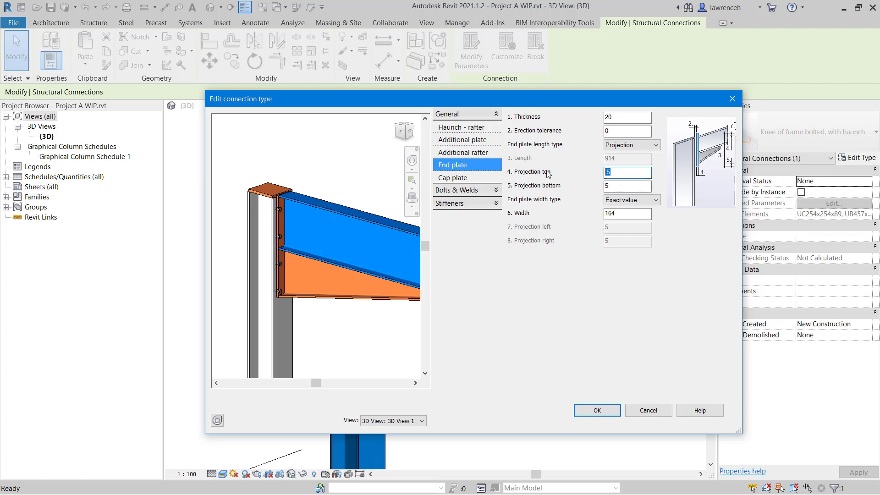
type("30")
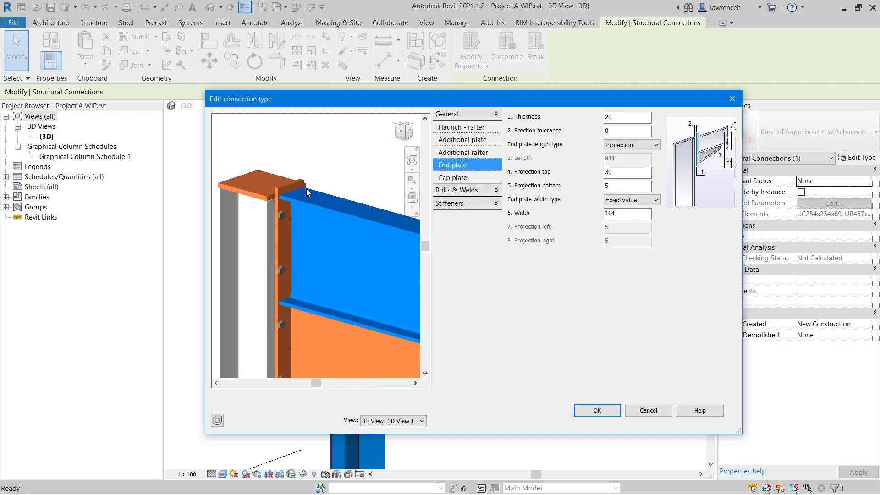
type("30")
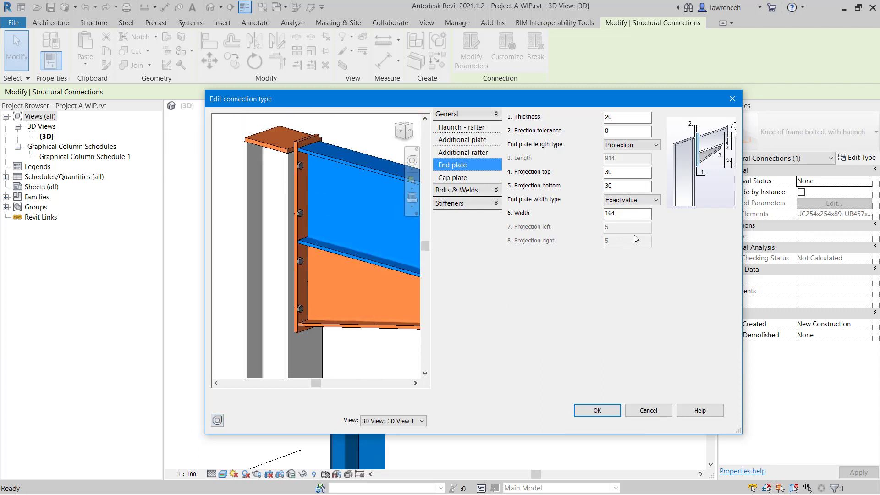
Widen the end plate to 250
left_click(627, 214)
type("250")
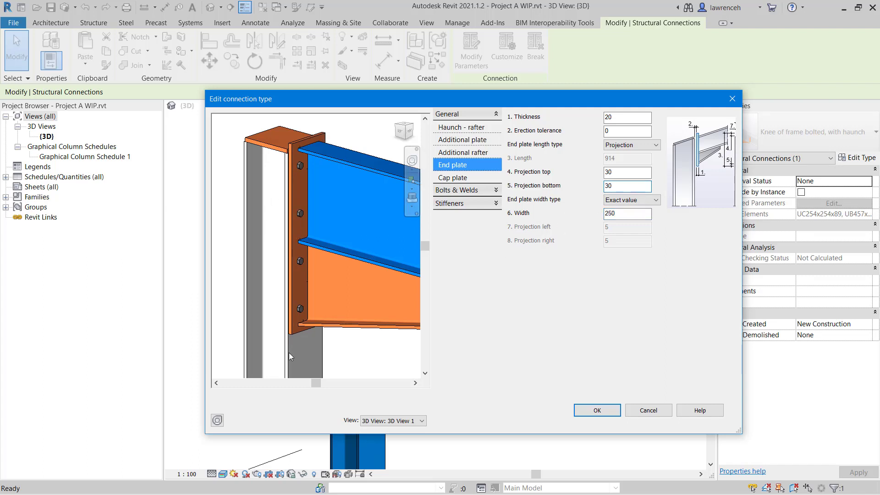
left_click(627, 186)
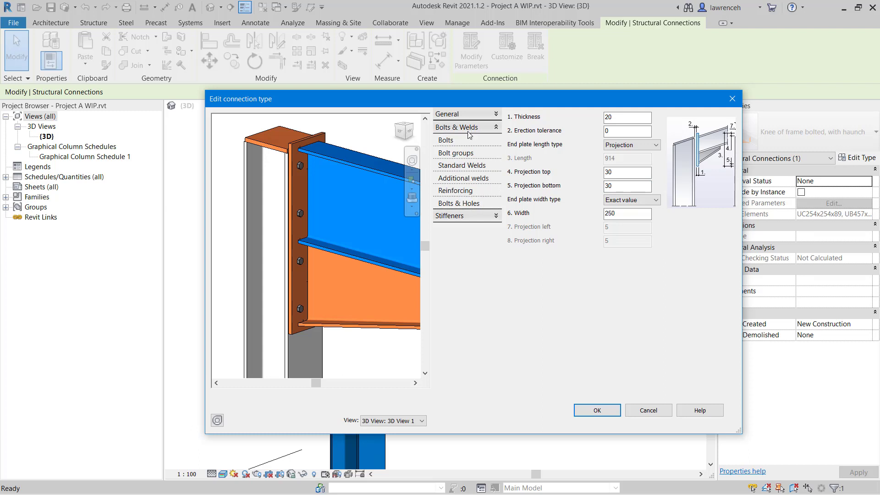
Set the bolts to 24.00 mm diameter with a W+WN bolt assembly
left_click(445, 139)
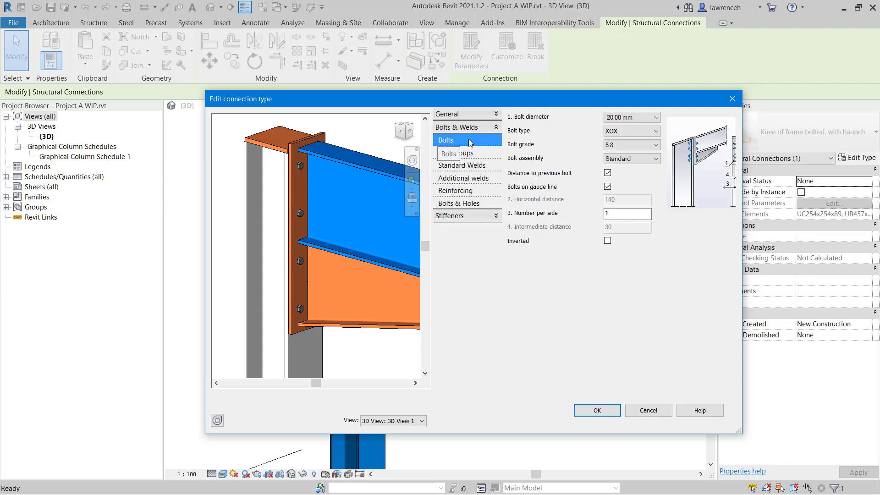
left_click(654, 118)
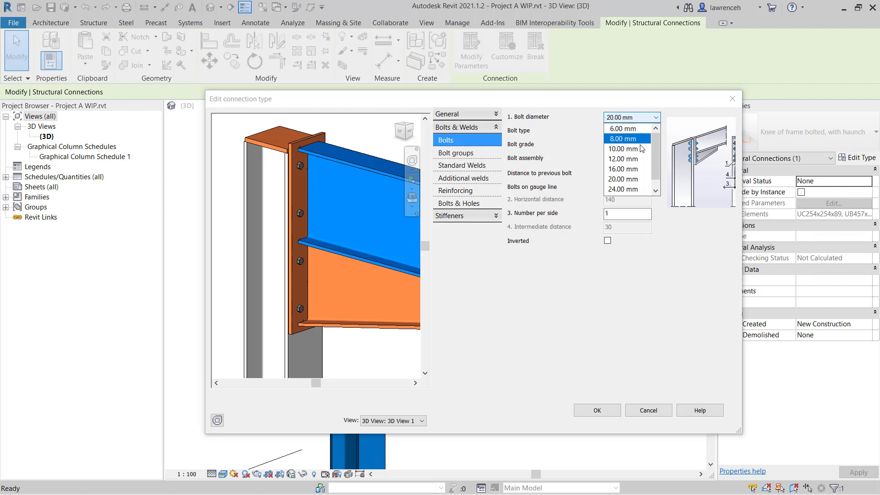
left_click(623, 189)
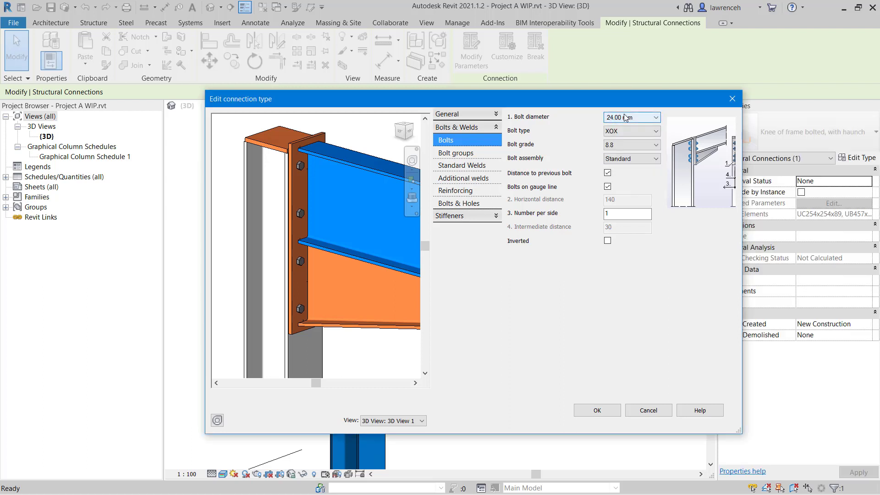
left_click(655, 159)
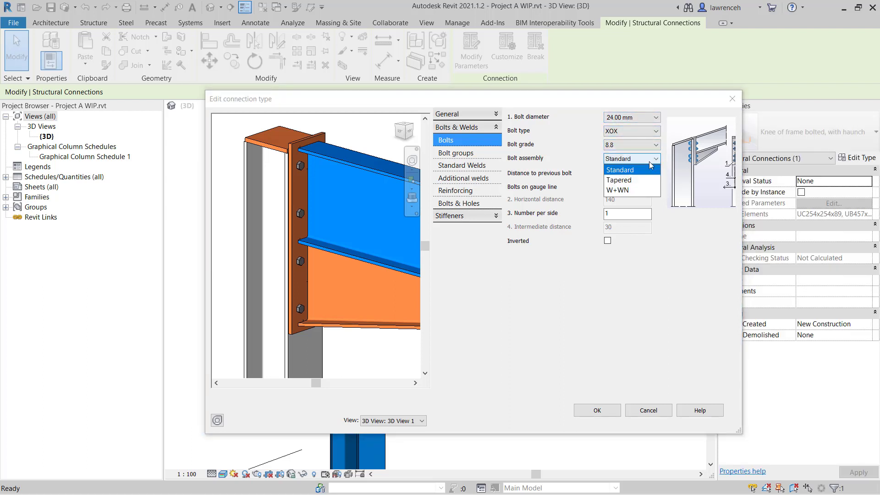
left_click(616, 190)
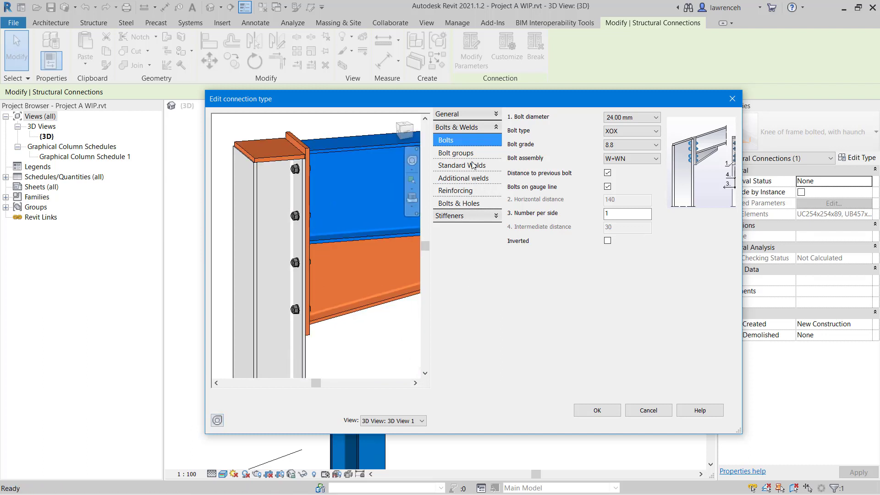
Give bolt group 1 three lines at 150 intermediate distance
left_click(457, 154)
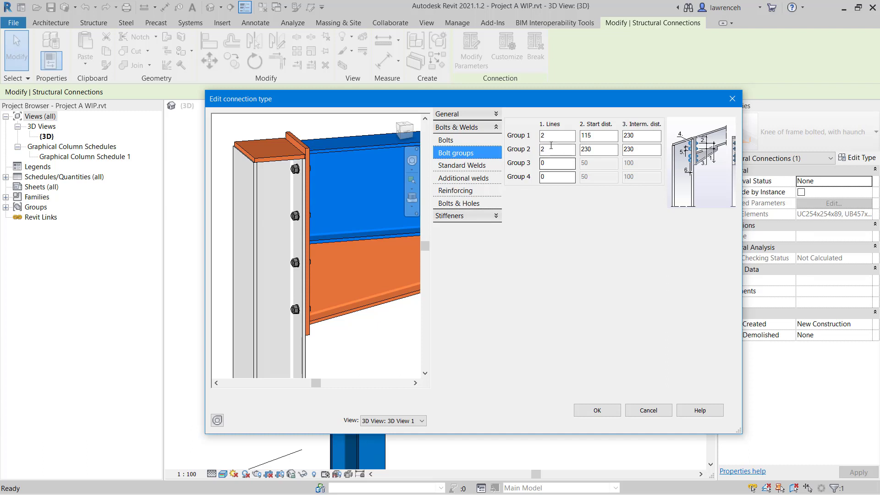
left_click(557, 136)
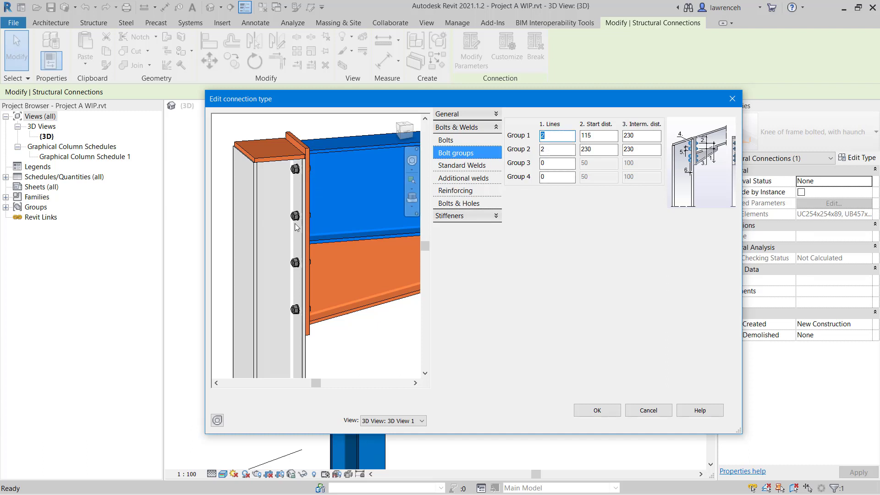
mouse_move(548, 231)
type("3")
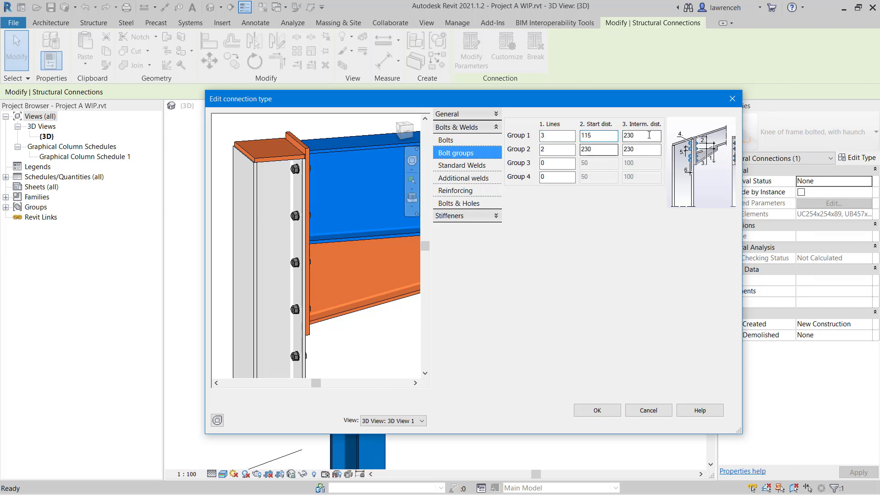
type("150")
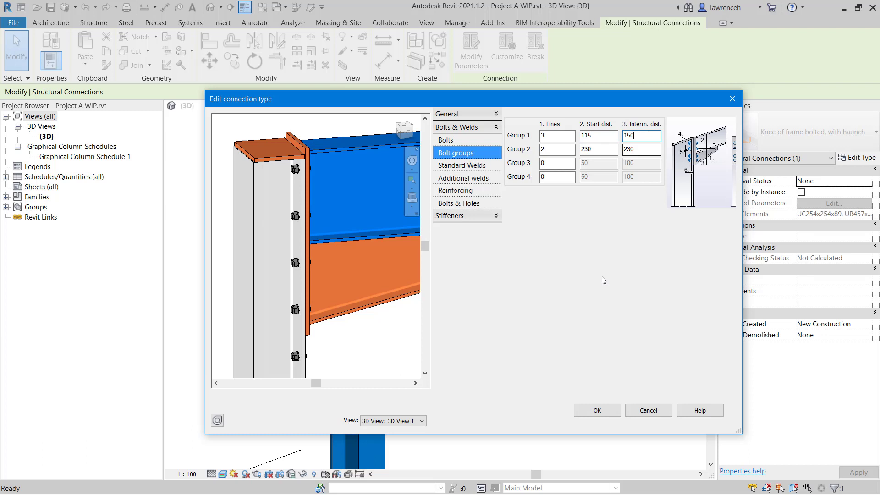
left_click(598, 136)
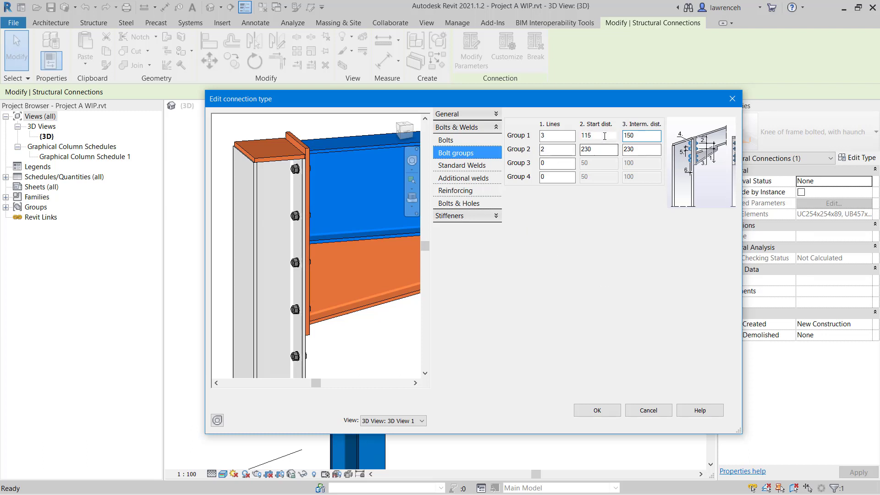
left_click(598, 136)
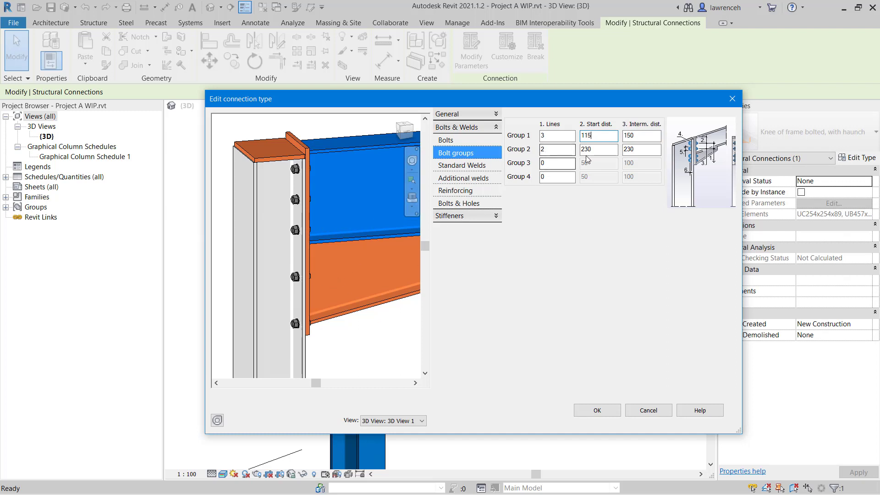
Start bolt group 2 at 175 with 150 intermediate distance
left_click(641, 149)
type("150")
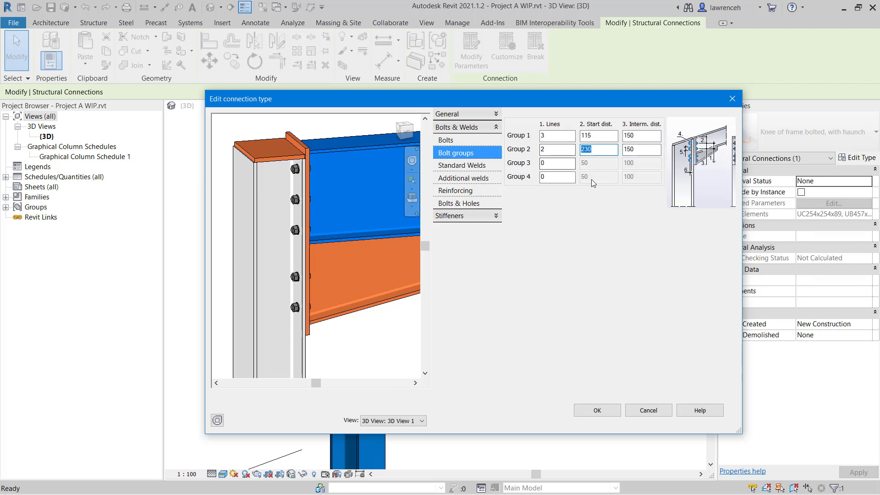
type("175")
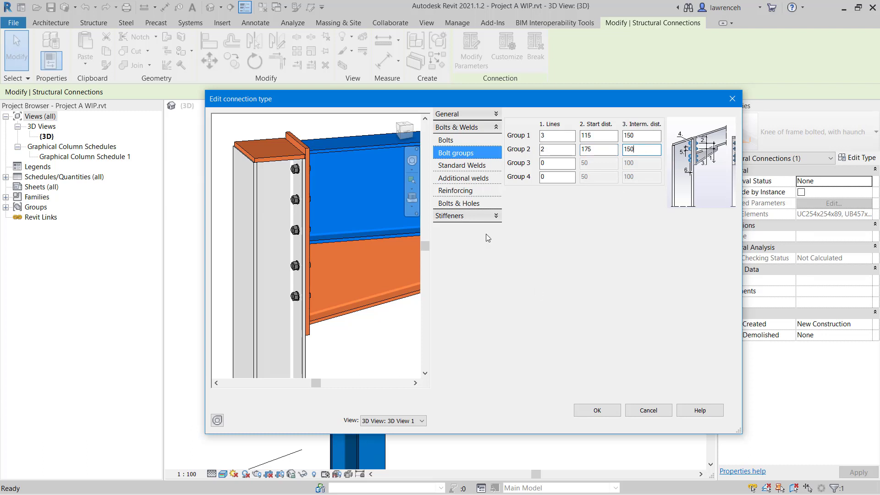
left_click(461, 165)
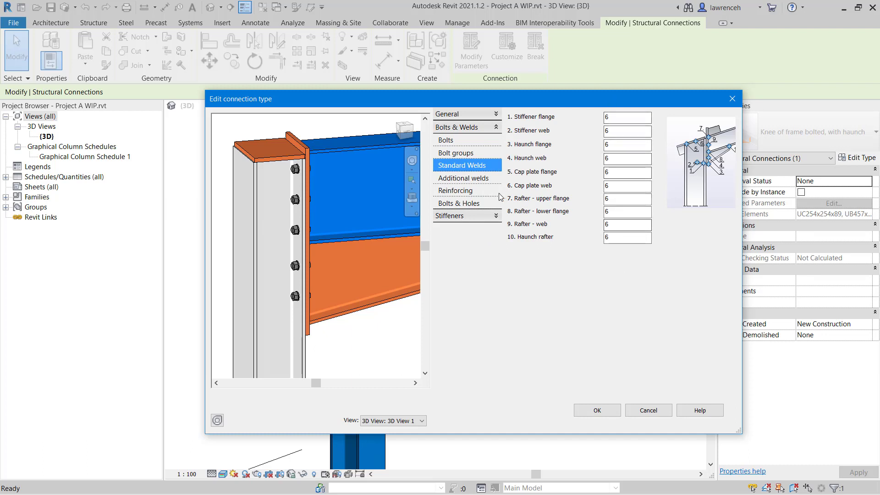
Review welds, reinforcing and holes keeping slotted part none, and expand Stiffeners
left_click(464, 177)
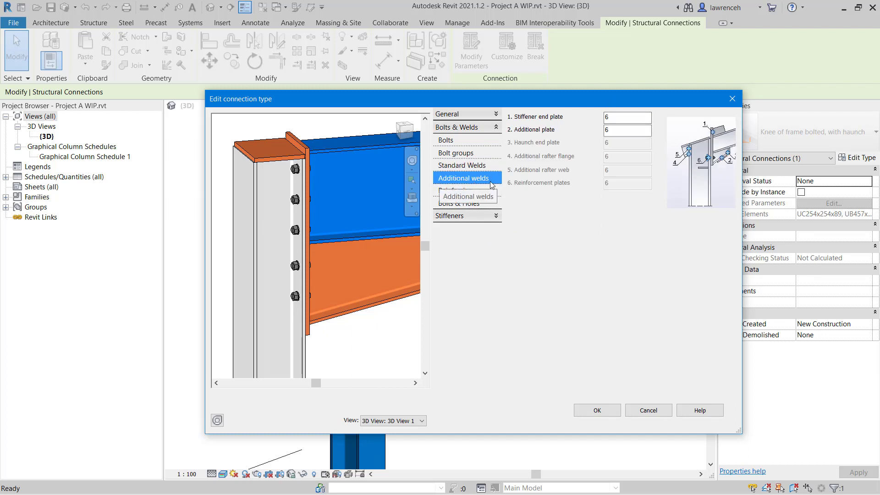
left_click(455, 189)
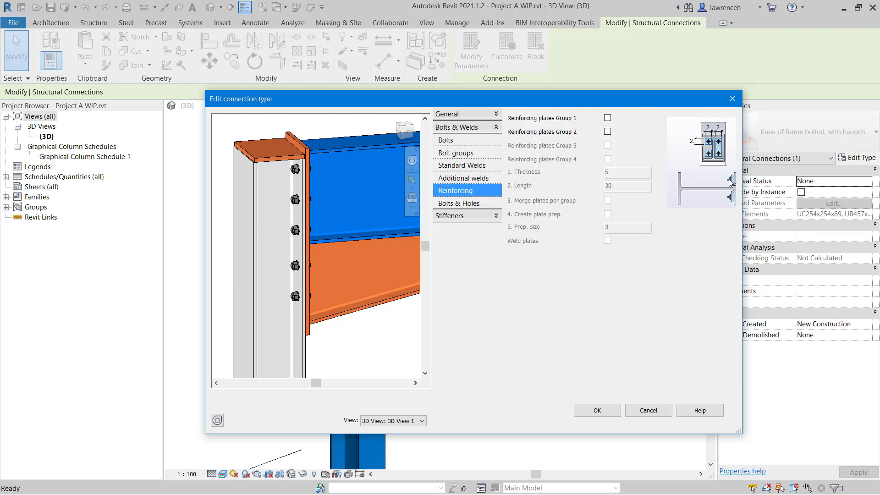
left_click(459, 203)
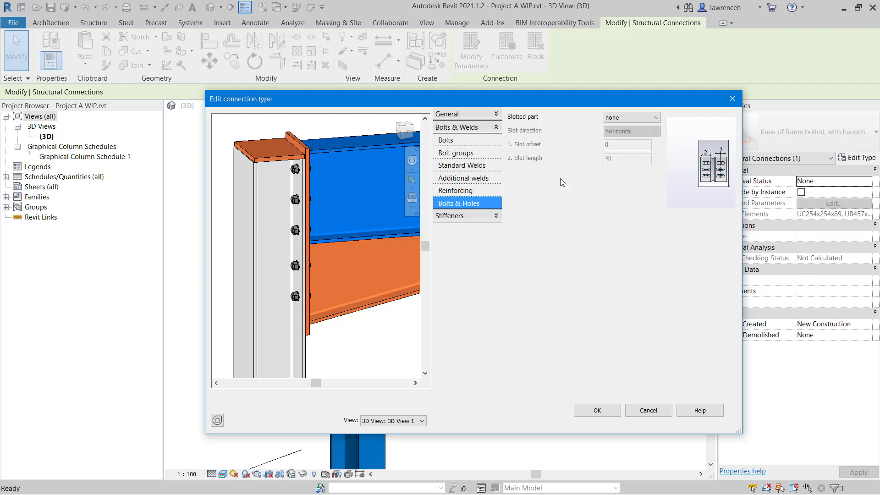
left_click(654, 118)
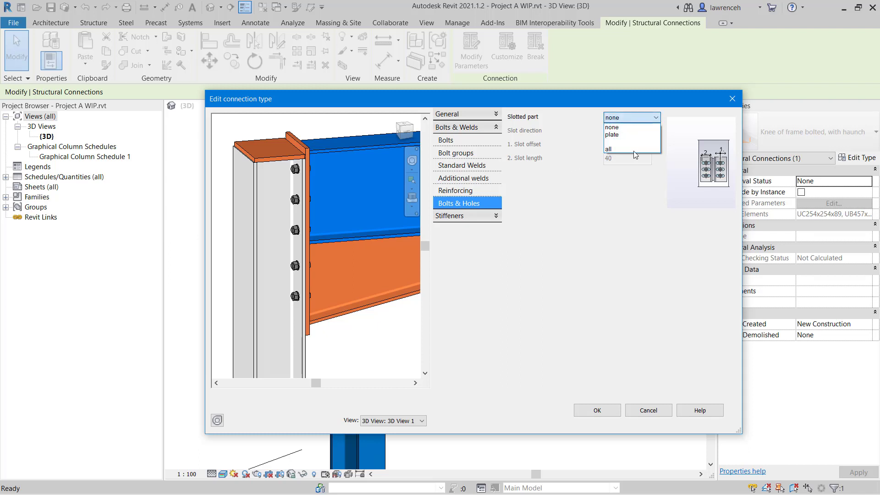
left_click(617, 131)
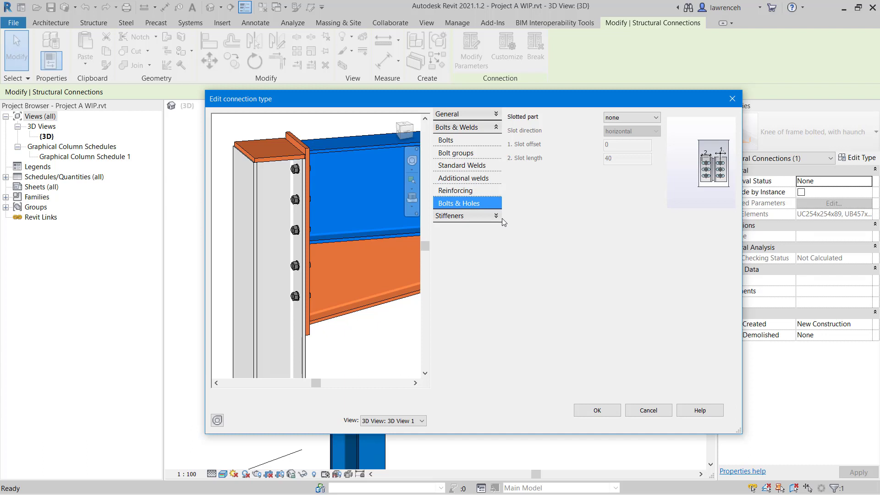
left_click(451, 215)
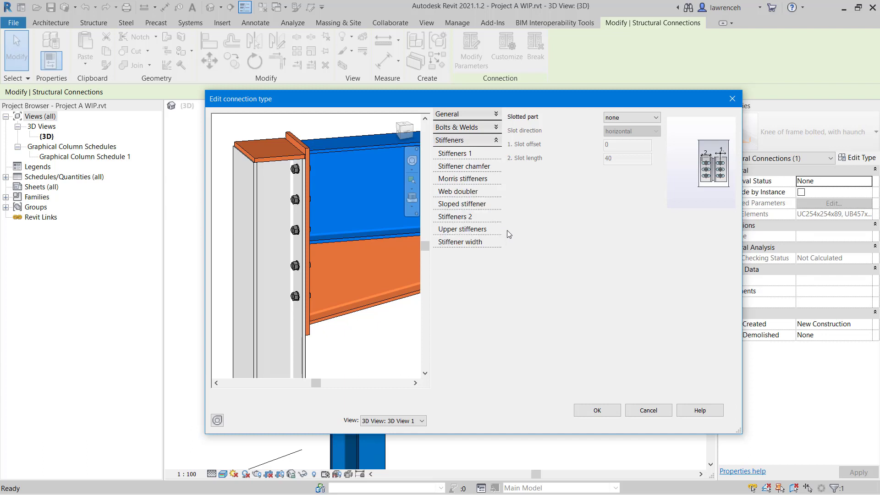
Make stiffener 2 a full, sloped stiffener 15 thick
left_click(456, 153)
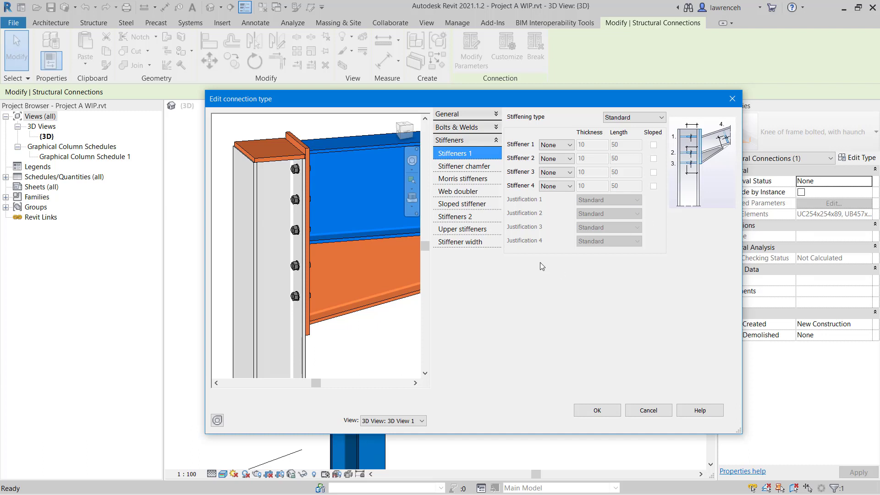
mouse_move(524, 164)
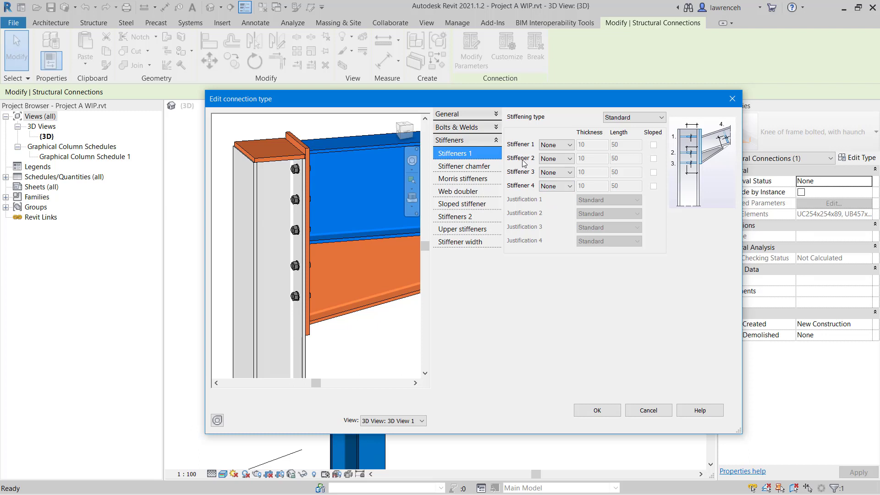
left_click(569, 159)
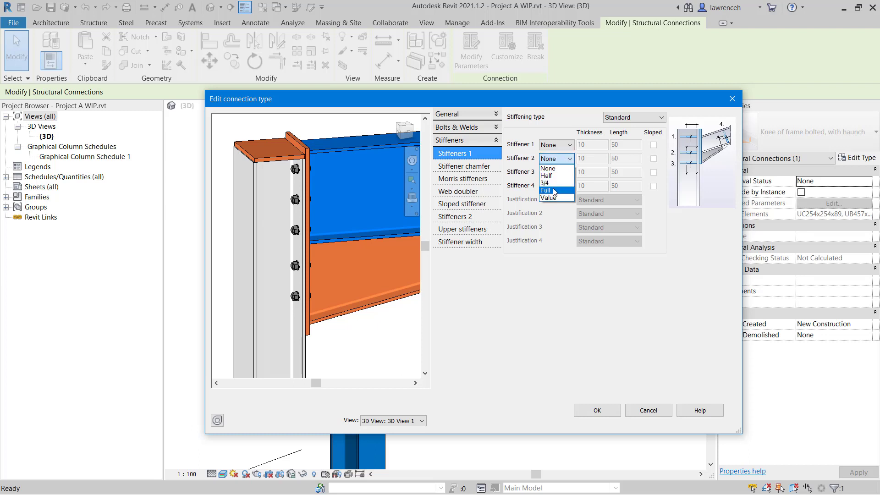
left_click(544, 191)
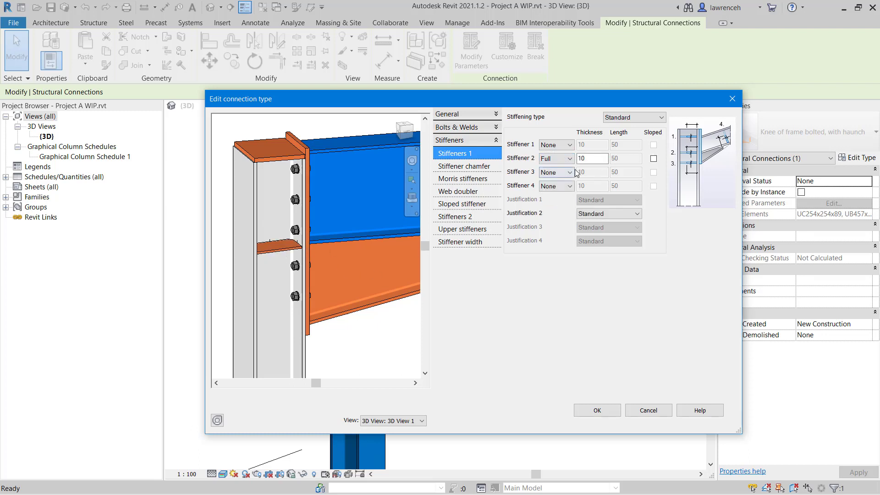
type("15")
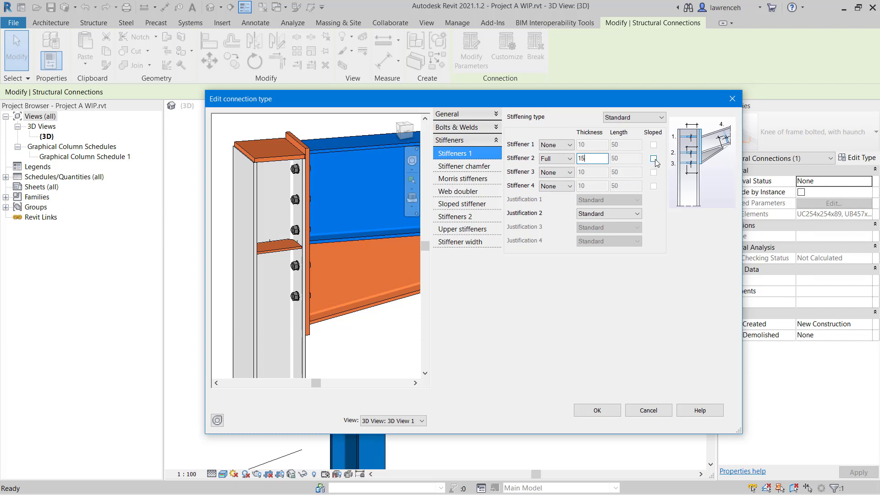
left_click(654, 159)
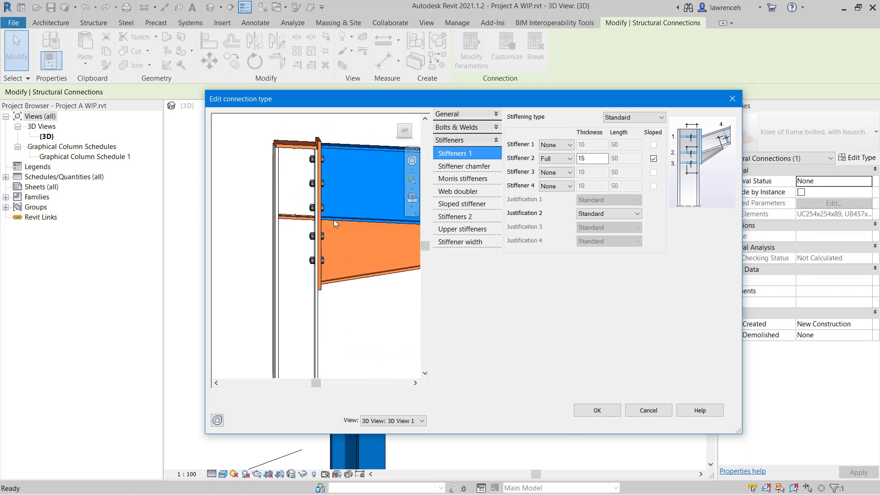
Make stiffener 3 full at 10 thick and review chamfer, web doubler and sloped pages
left_click(571, 171)
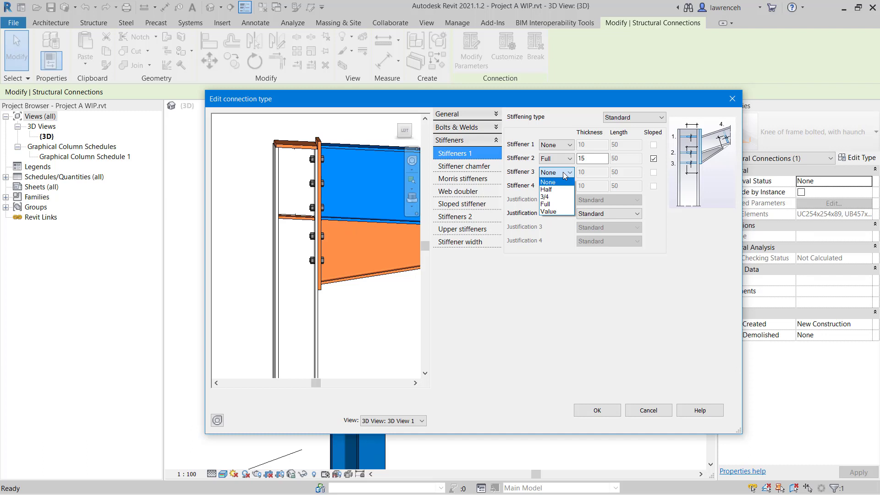
left_click(545, 204)
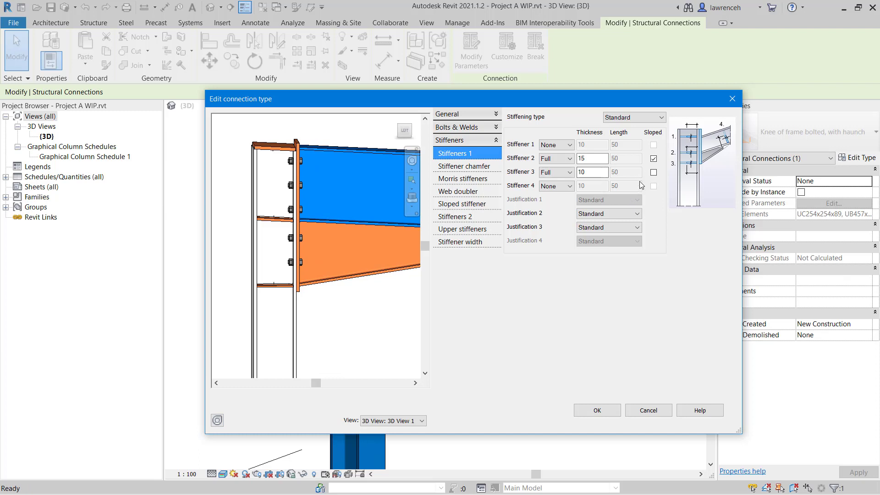
mouse_move(576, 283)
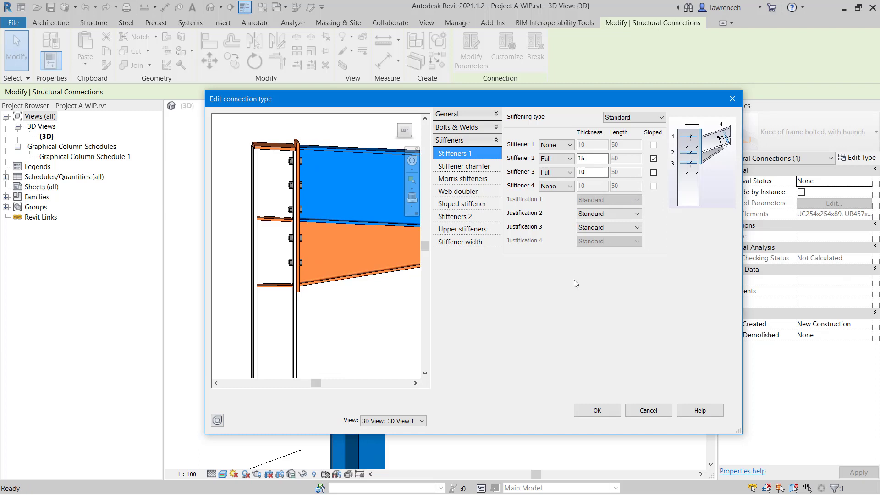
mouse_move(477, 169)
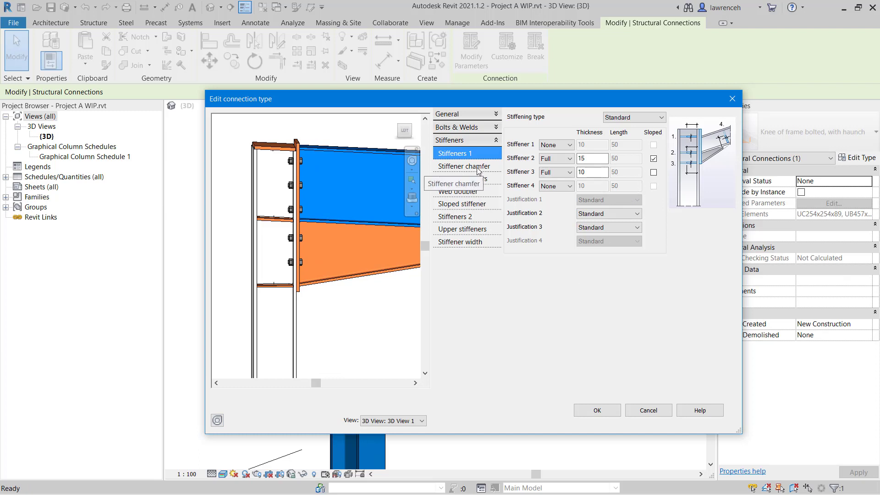
left_click(465, 166)
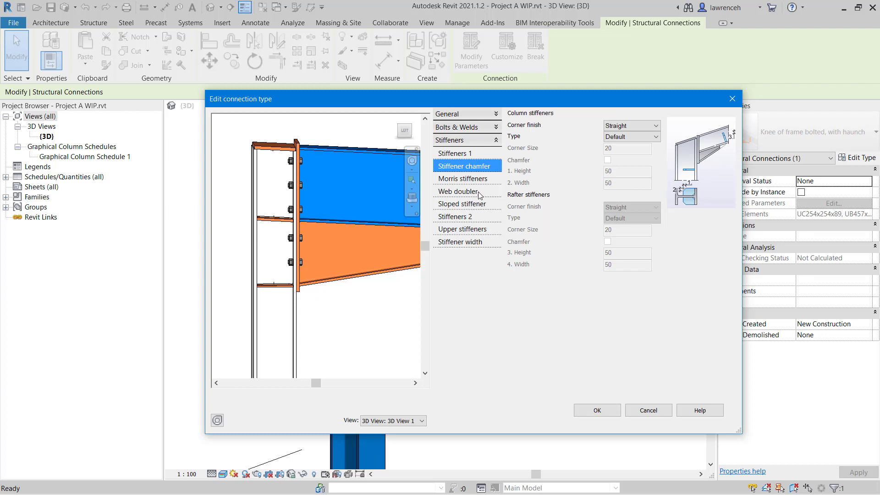
left_click(458, 192)
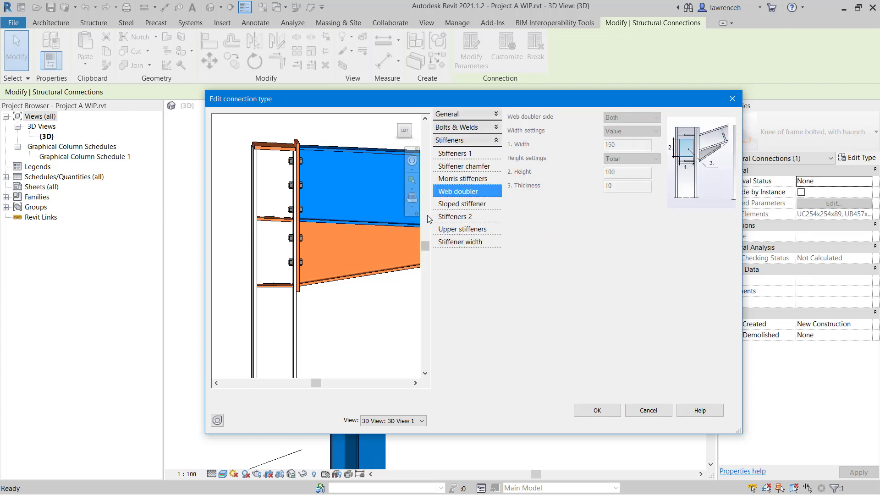
left_click(462, 203)
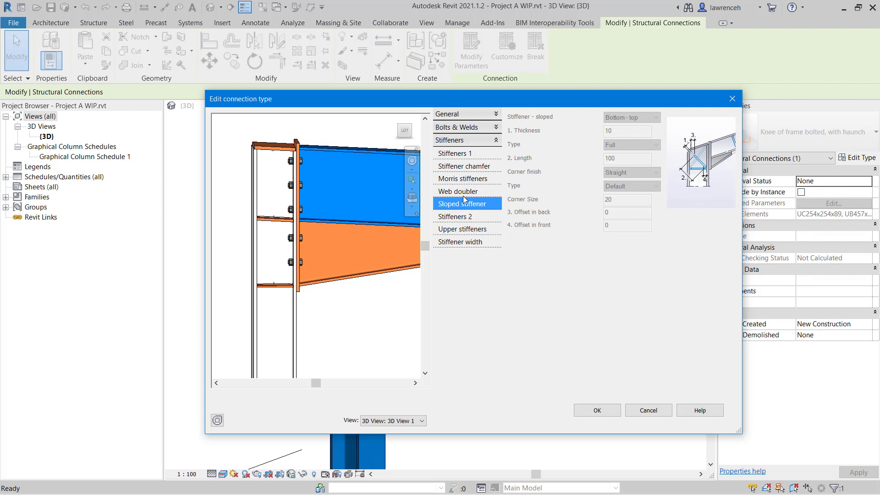
mouse_move(400, 301)
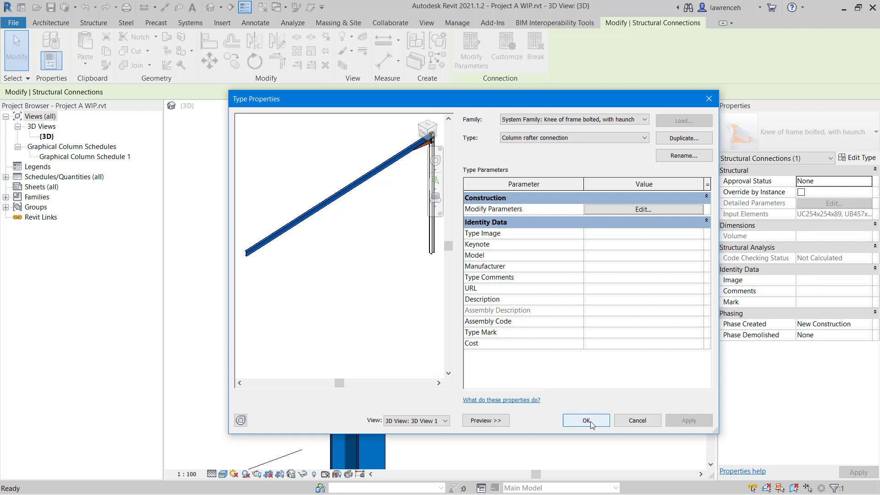
Confirm the Type Properties changes and orbit around the stiffened knee connection
left_click(586, 420)
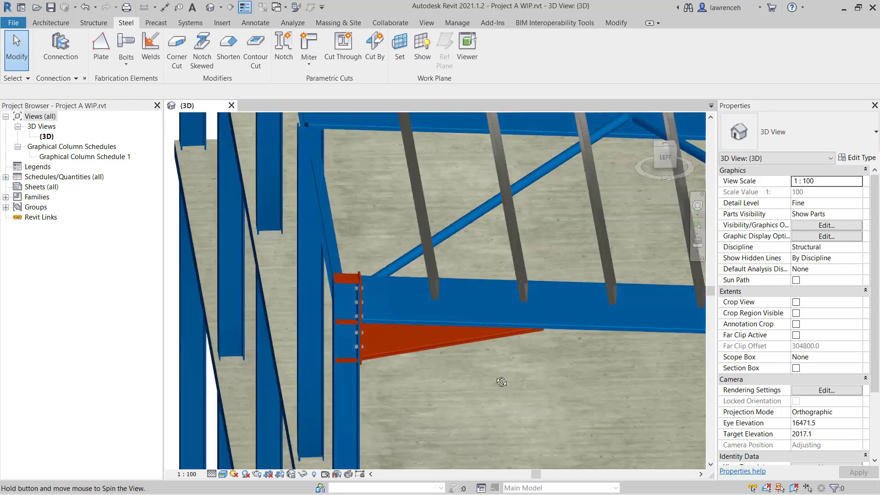
left_click_drag(500, 381, 431, 404)
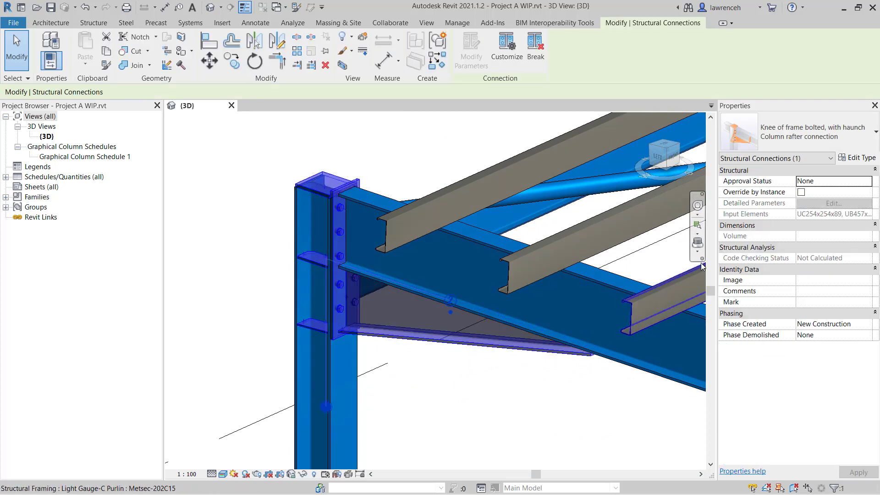
mouse_move(795, 191)
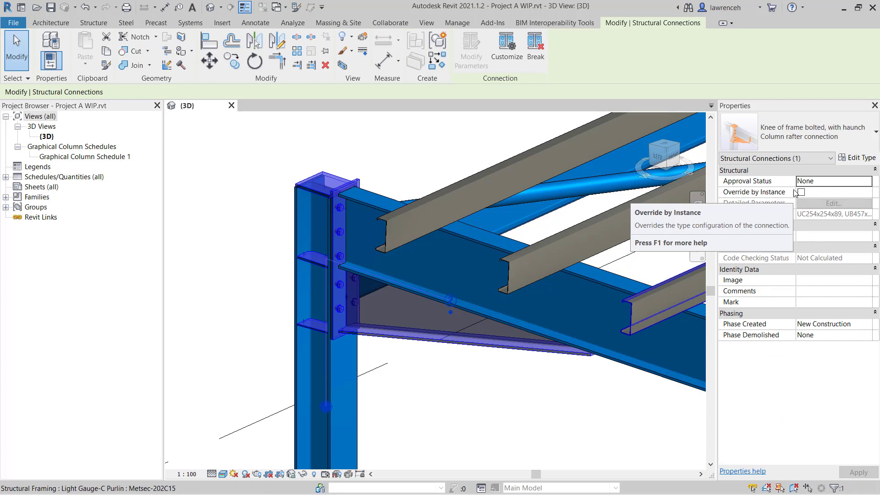
Override the haunch connection's type and edit its instance detailed parameters
left_click(800, 192)
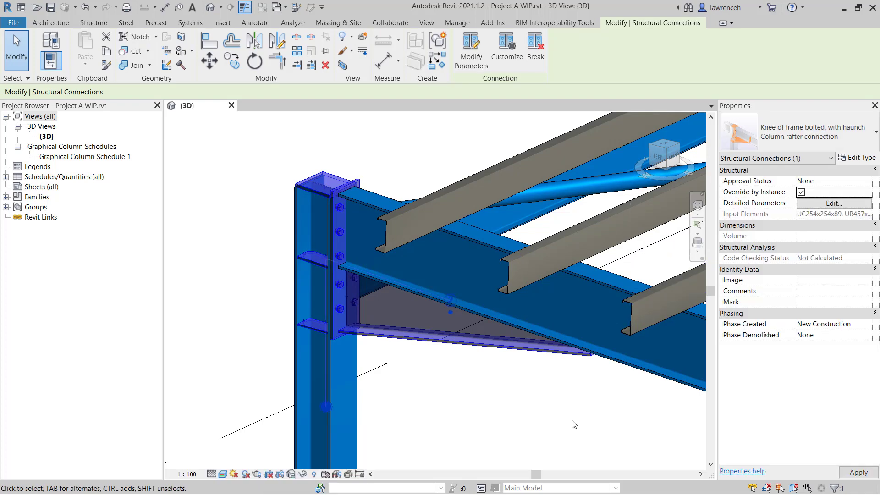
mouse_move(573, 424)
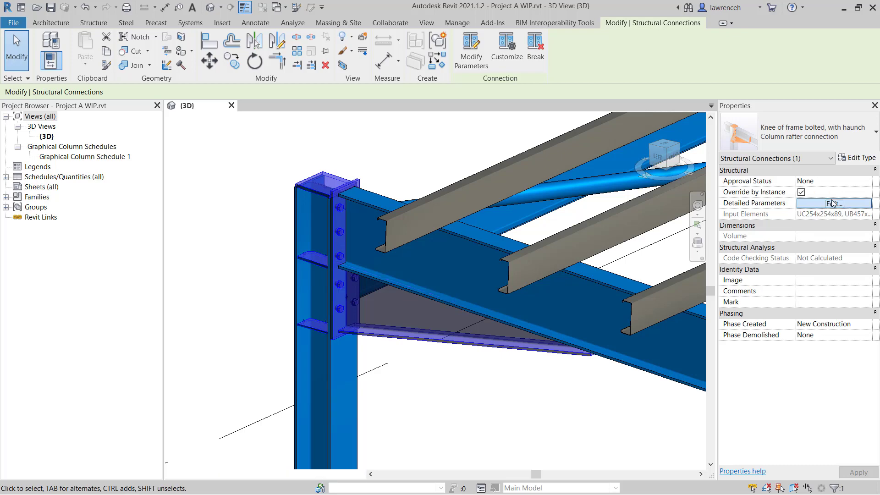
left_click(834, 204)
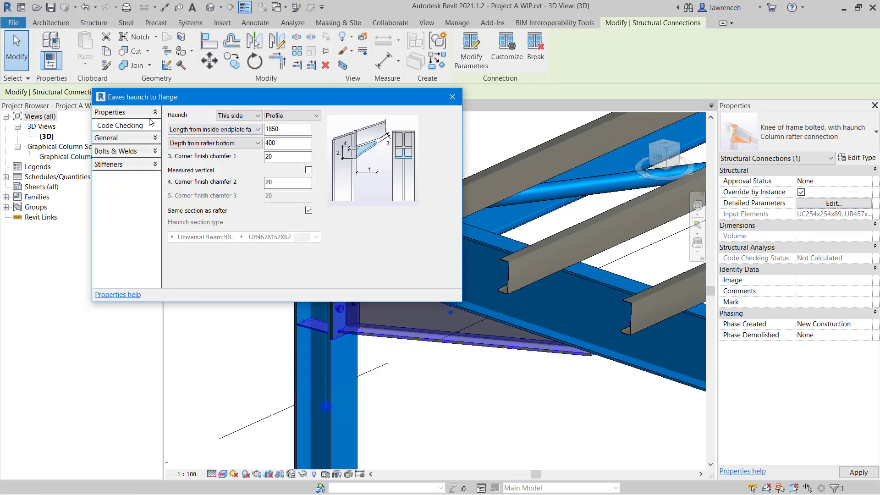
Enter design forces M = 130 kNm, N = 2.00 kN and V = 210 kN in Code Checking
left_click(118, 125)
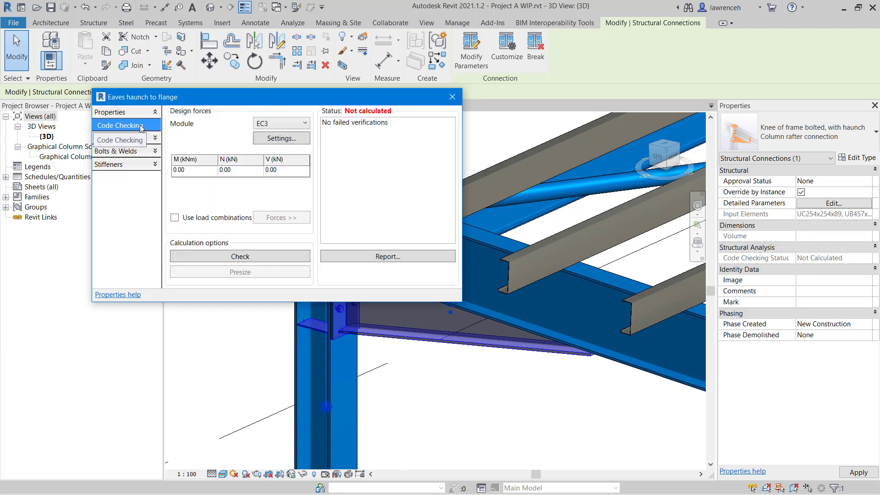
left_click(119, 140)
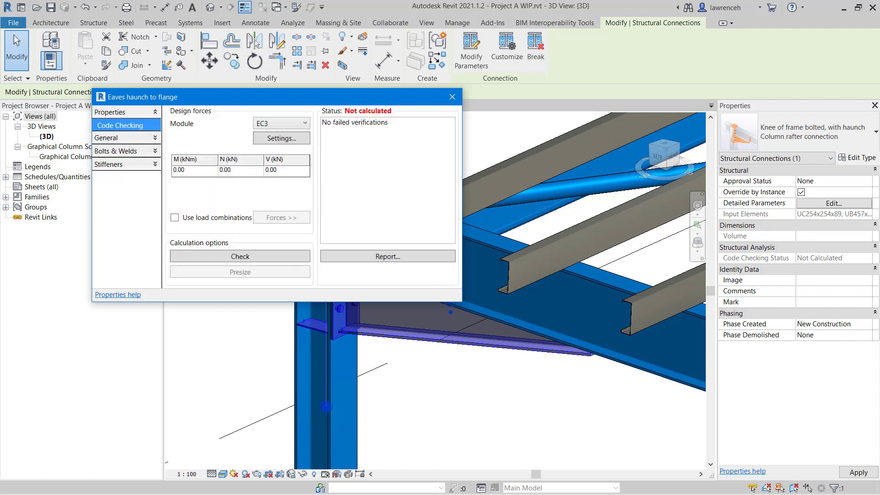
left_click(194, 171)
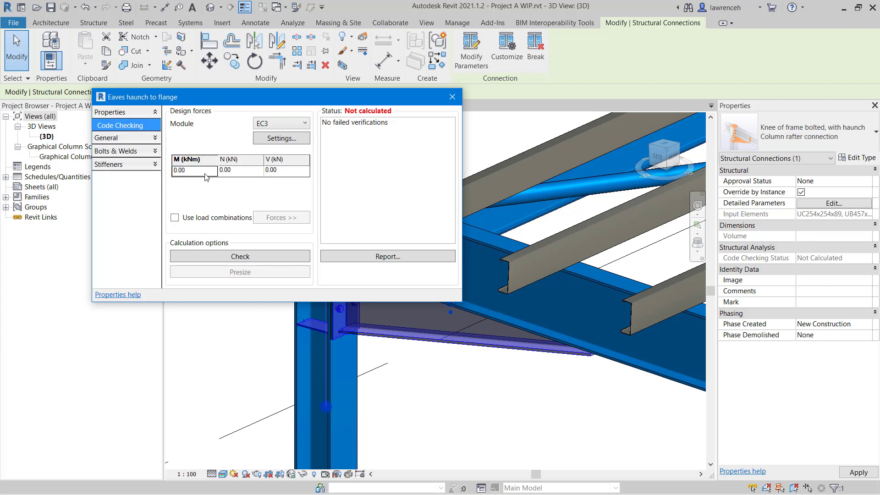
type("130")
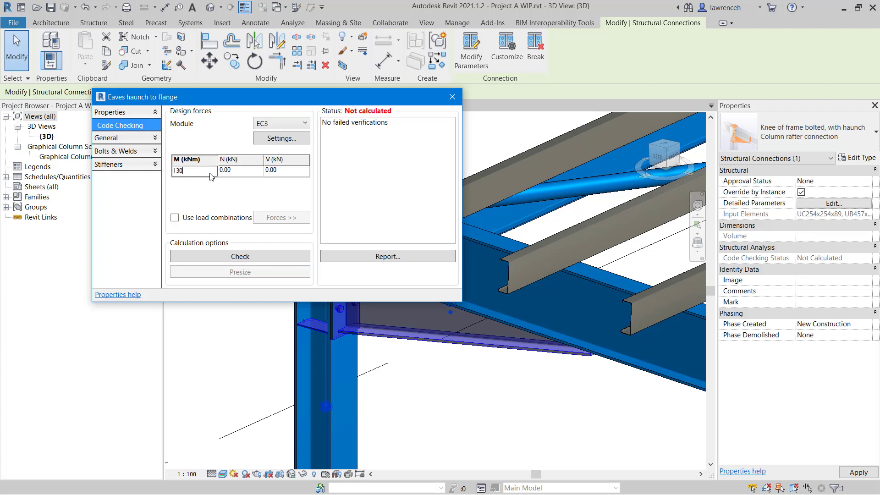
left_click(241, 171)
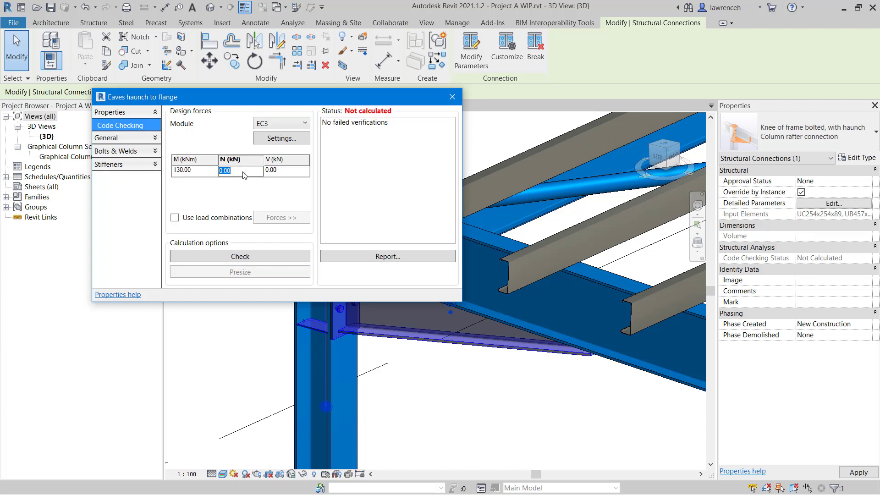
type("2.00")
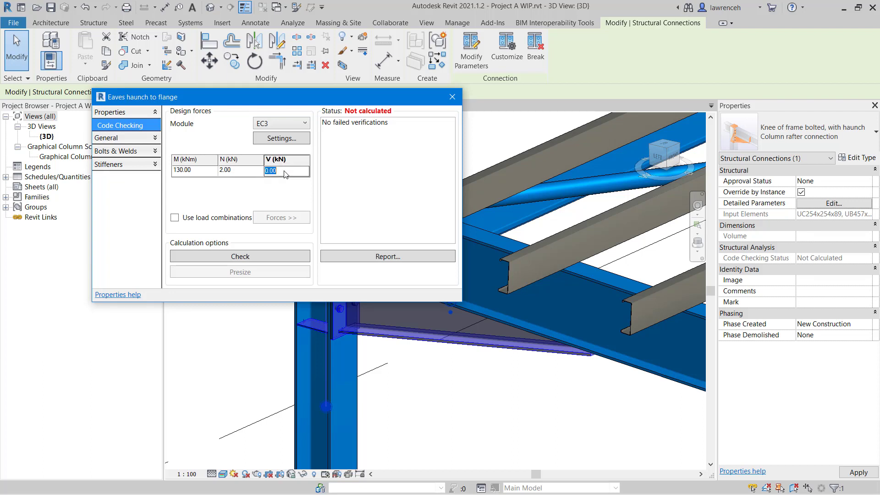
type("210")
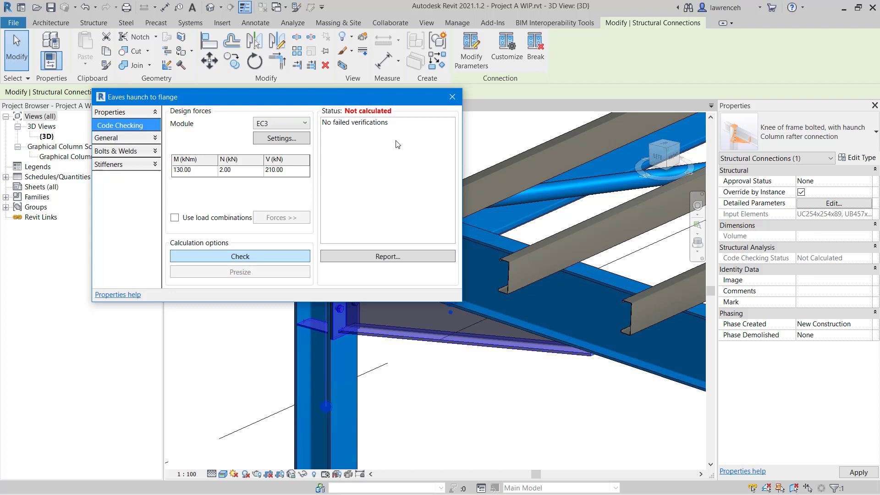
Run the EC3 check and view its verification report
left_click(240, 256)
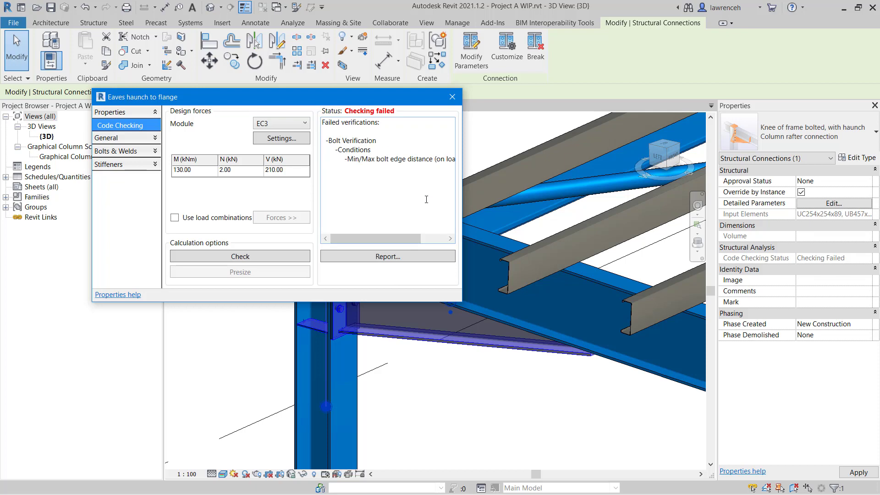
left_click(386, 256)
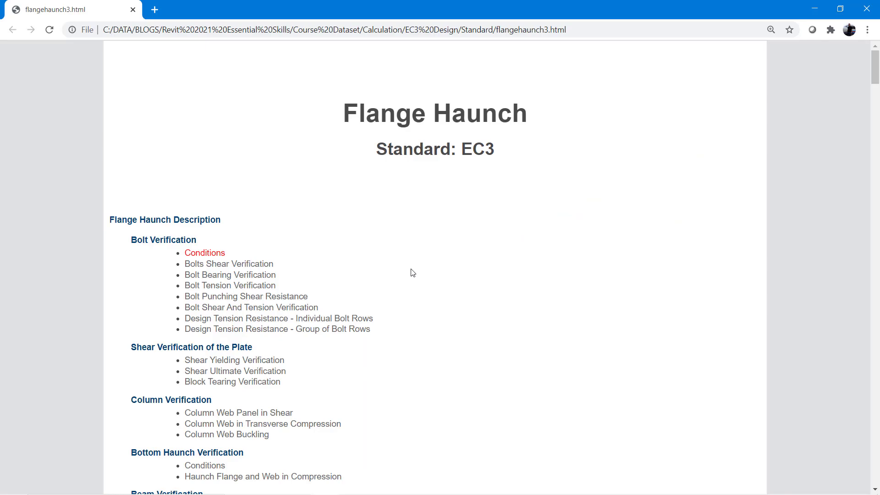
Locate and highlight the failed bolt edge distance condition, then return to Revit
scroll("down", 3)
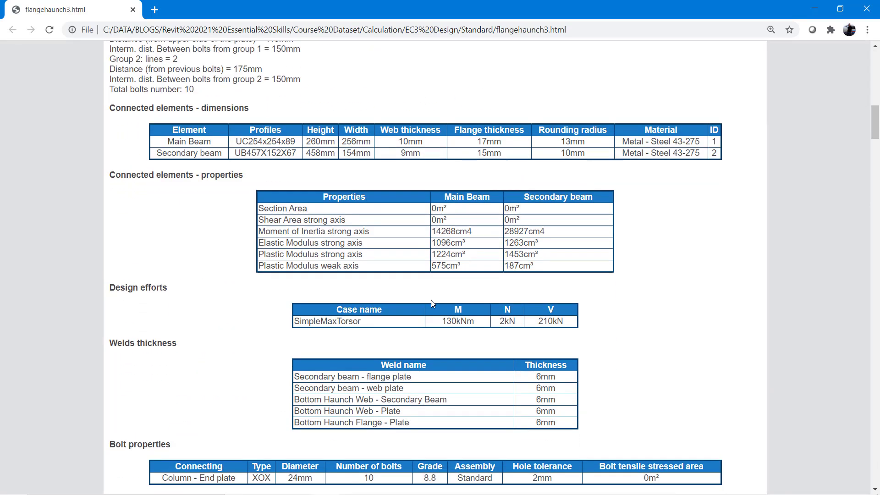
scroll("down", 3)
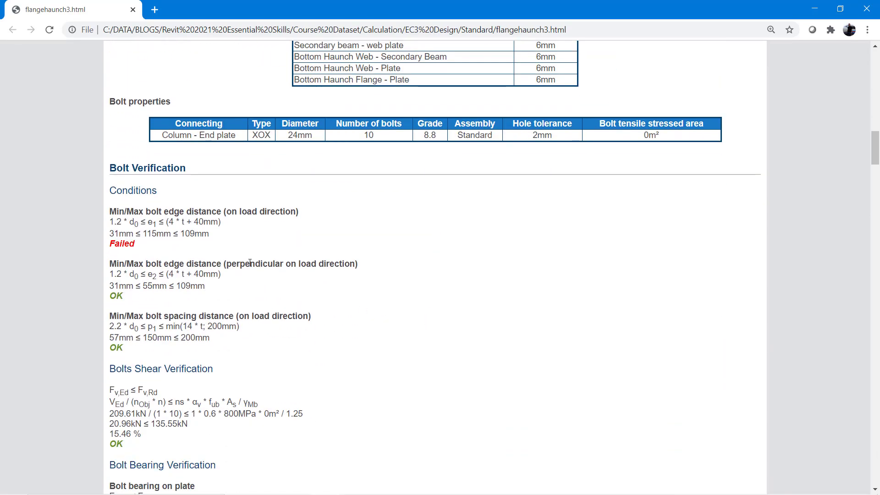
left_click_drag(129, 222, 208, 233)
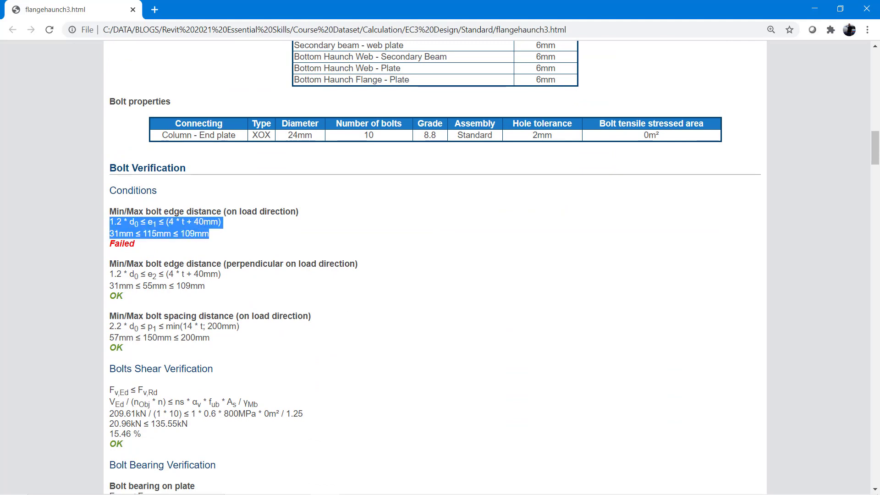
left_click(648, 85)
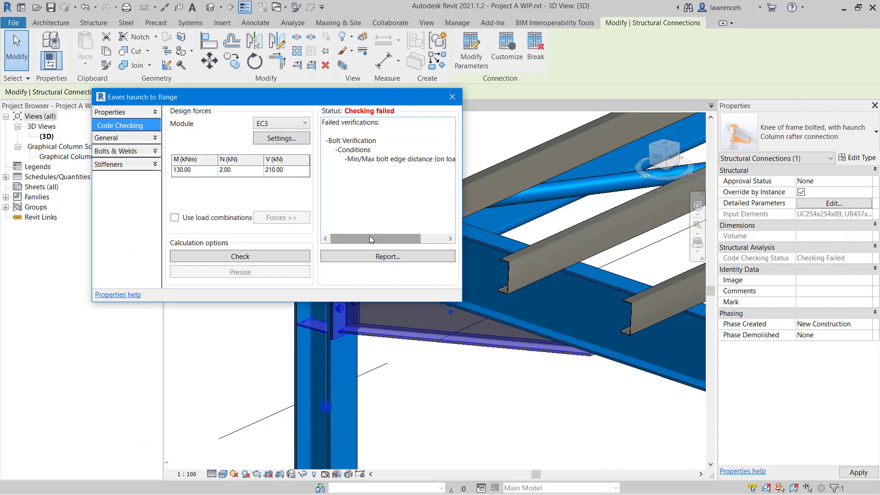
Set bolt group 1 start distance to 100 and group 2 to 225 under Bolt groups
left_click(123, 138)
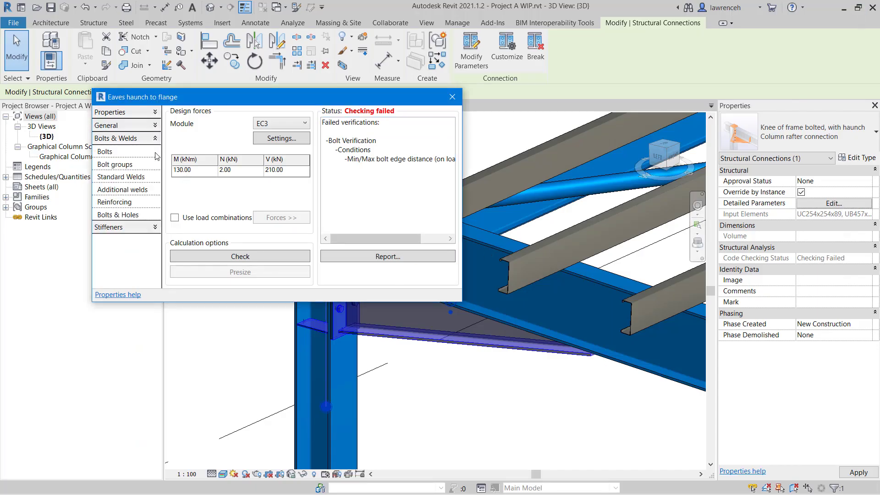
left_click(114, 164)
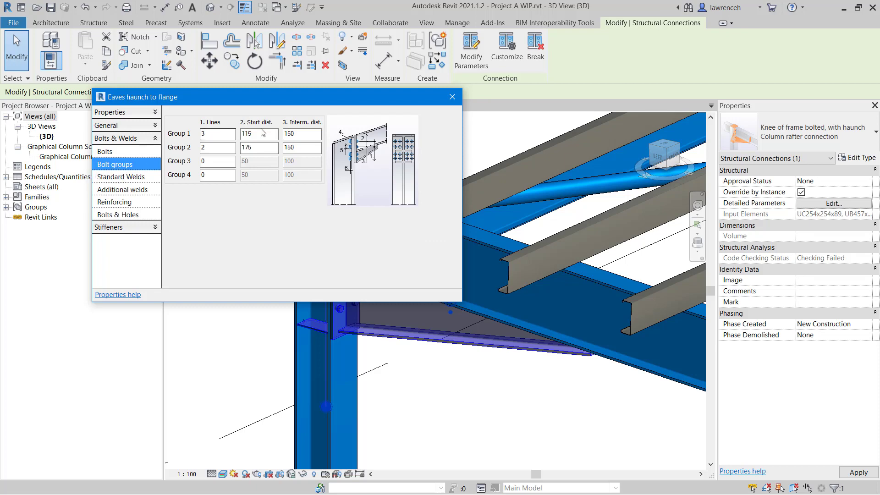
type("100")
type("225")
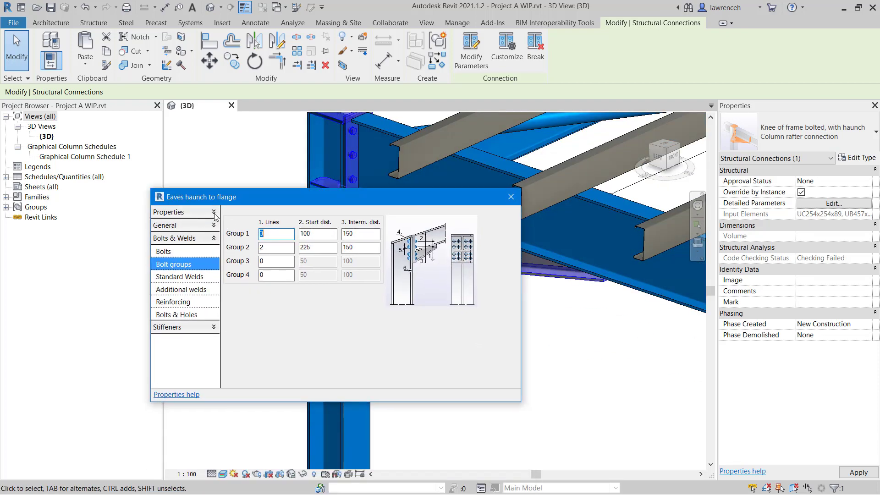
left_click(177, 225)
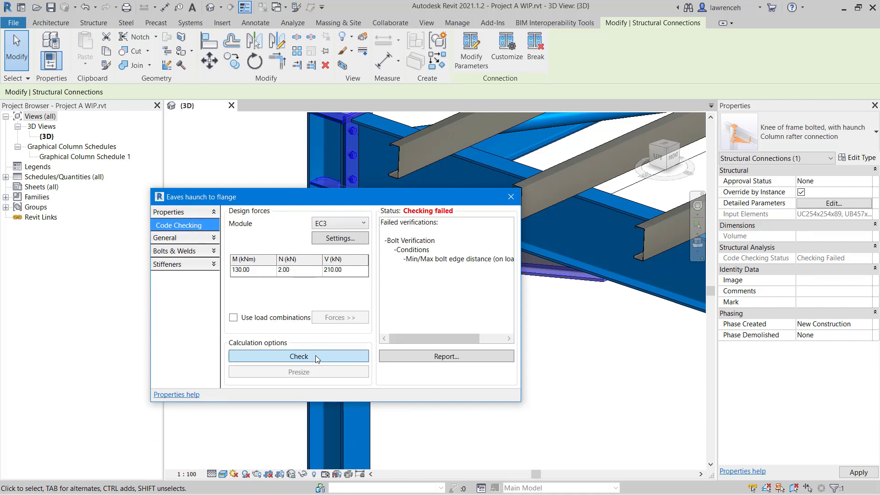
Rerun the EC3 check and view the updated verification report
left_click(298, 355)
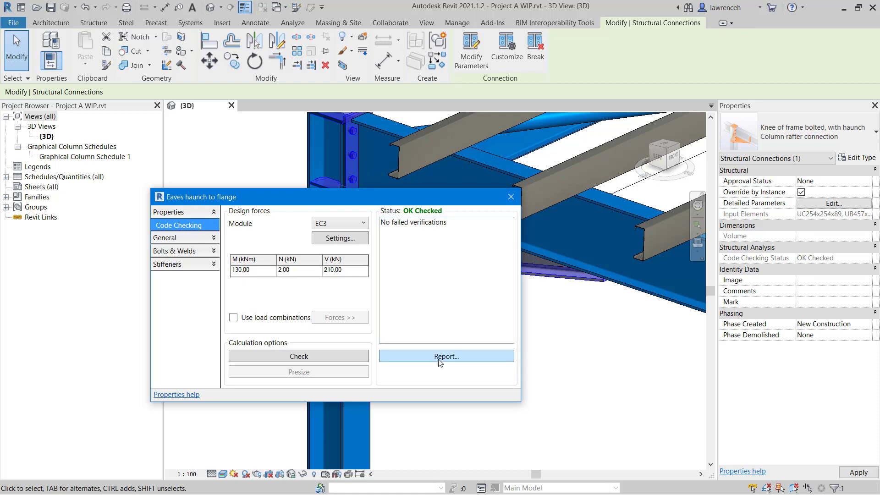
left_click(446, 356)
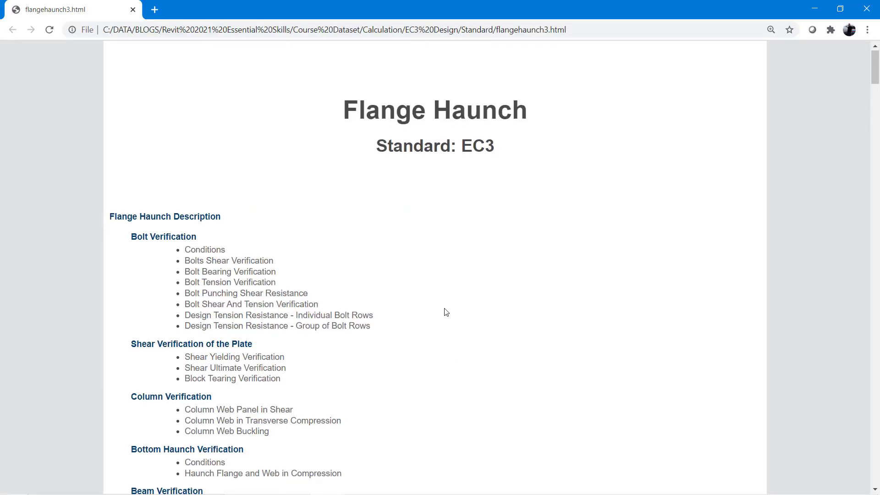
Scroll through the regenerated report confirming bolt and plate verifications read OK
scroll("down", 3)
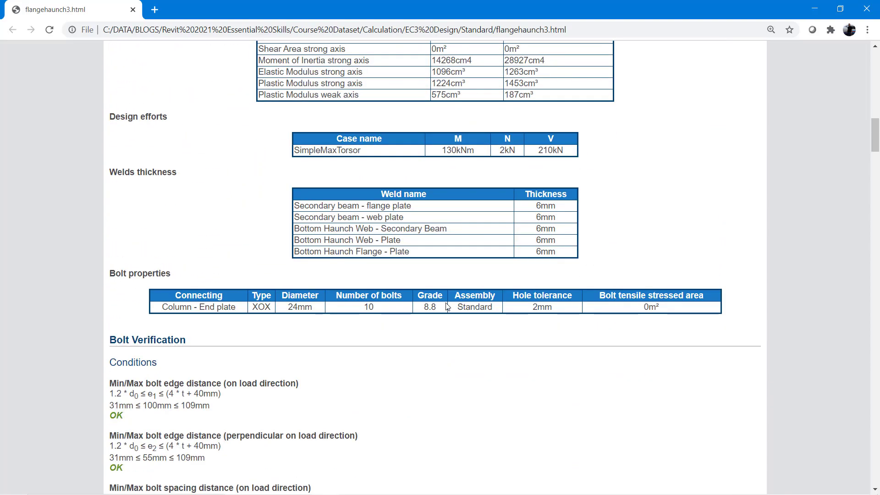
scroll("down", 3)
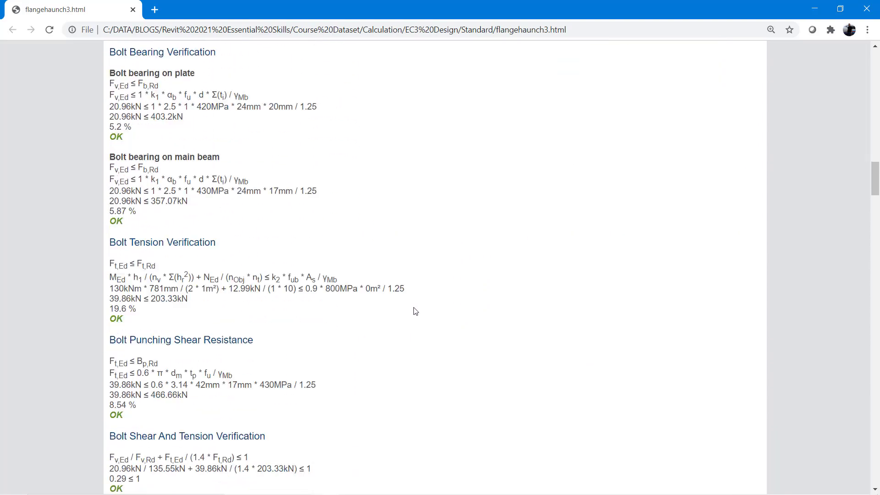
scroll("down", 3)
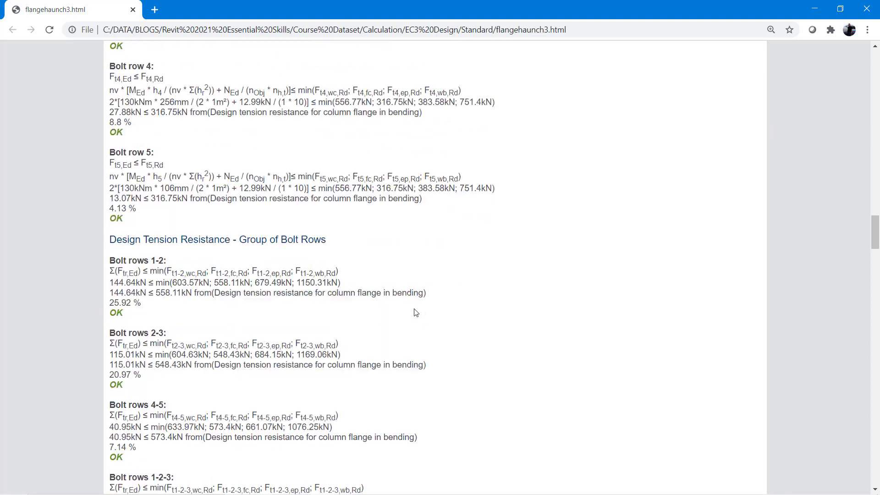
scroll("down", 3)
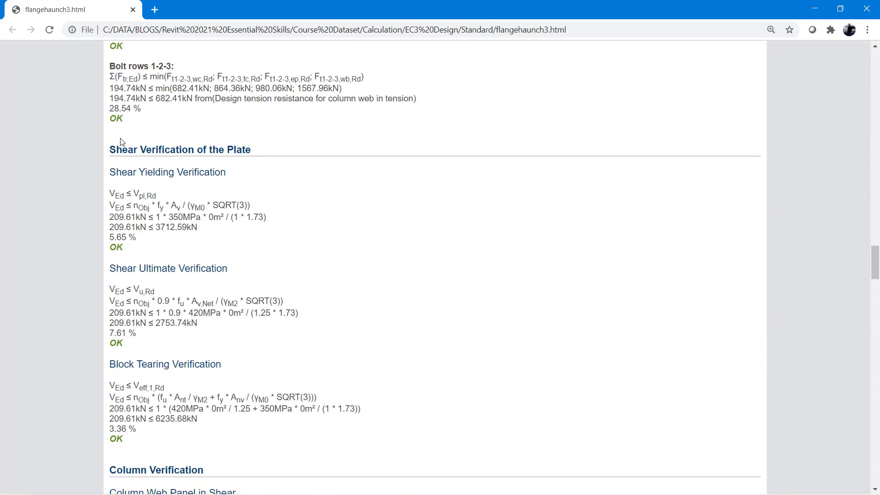
scroll("down", 3)
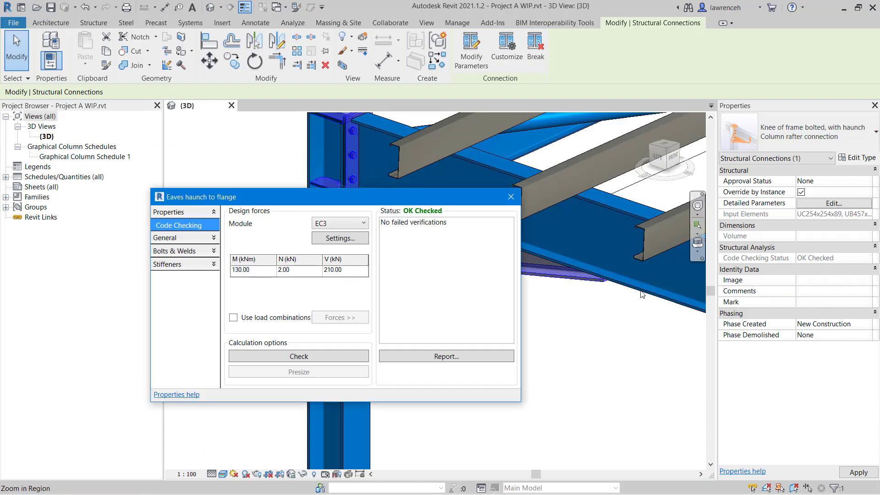
mouse_move(509, 197)
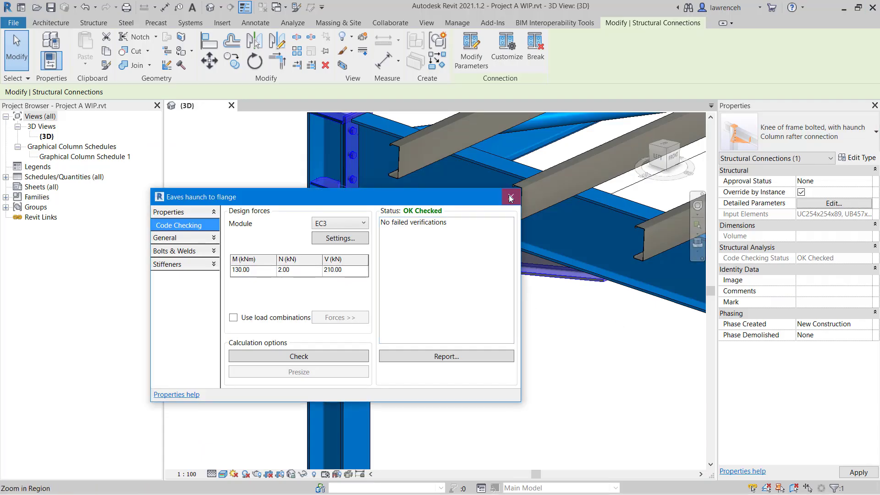
Close the Eaves haunch to flange dialog, returning to the 3D view
left_click(509, 197)
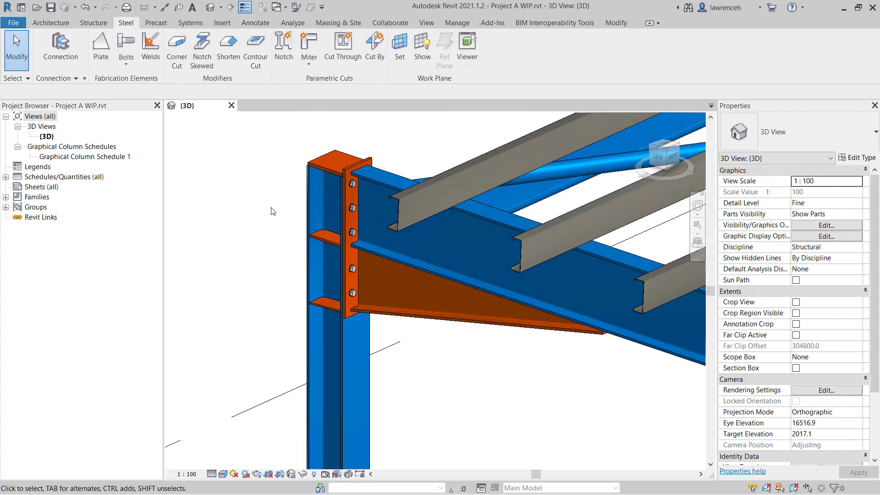